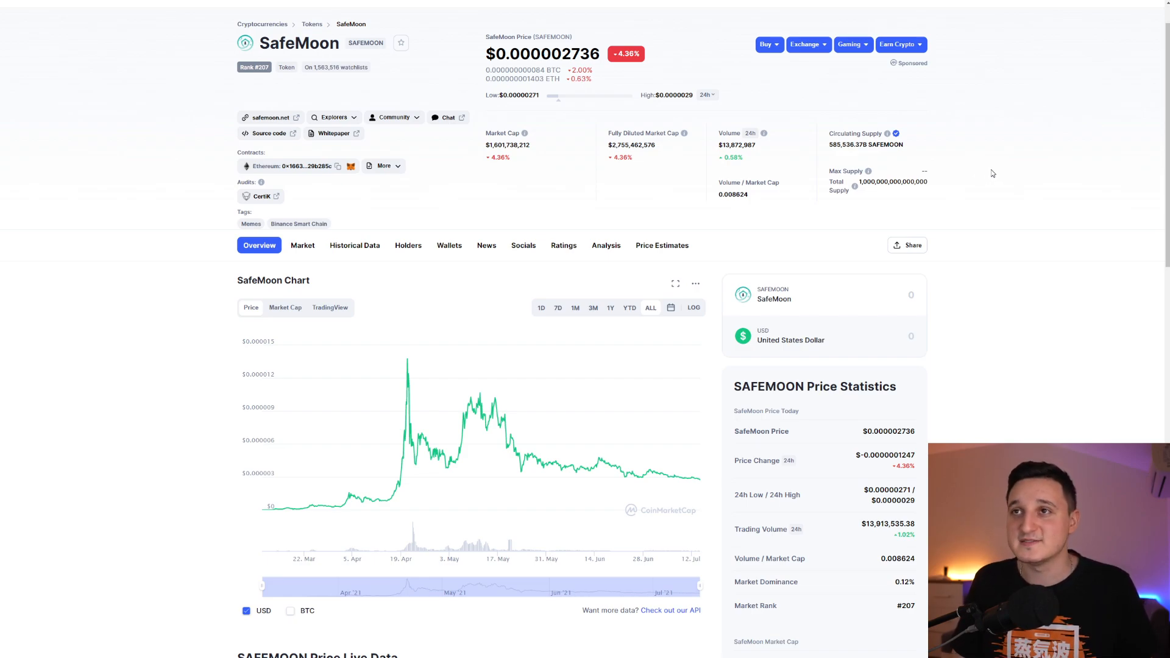
{"action": "mouse_move", "coordinate": [521, 211]}
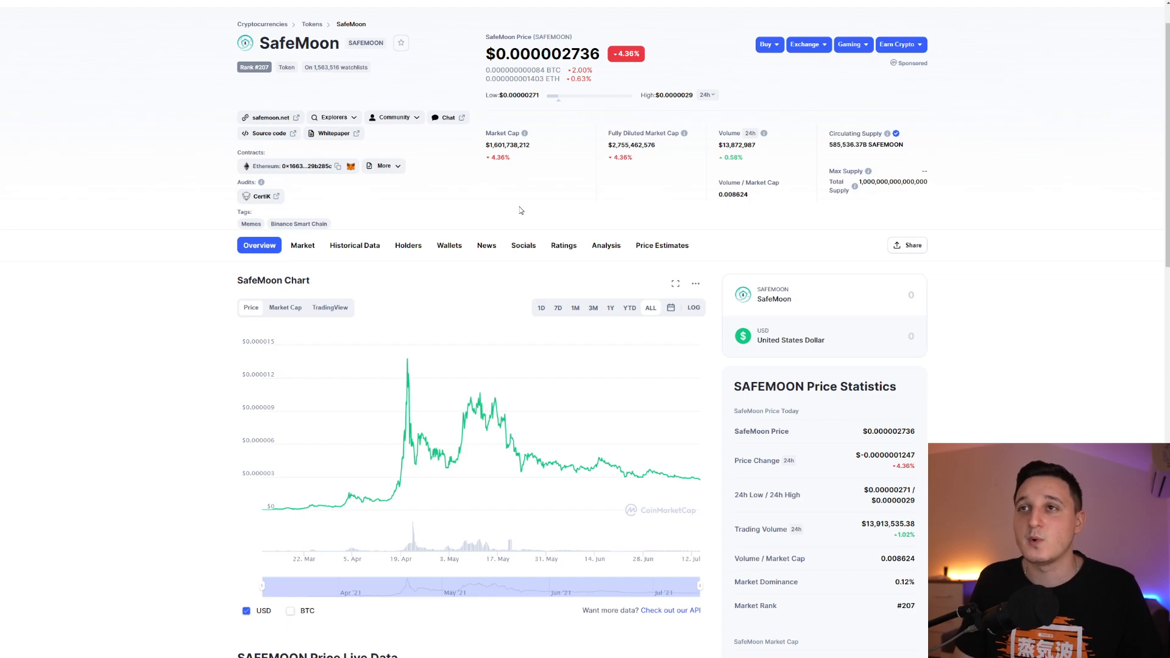
{"action": "mouse_move", "coordinate": [526, 206]}
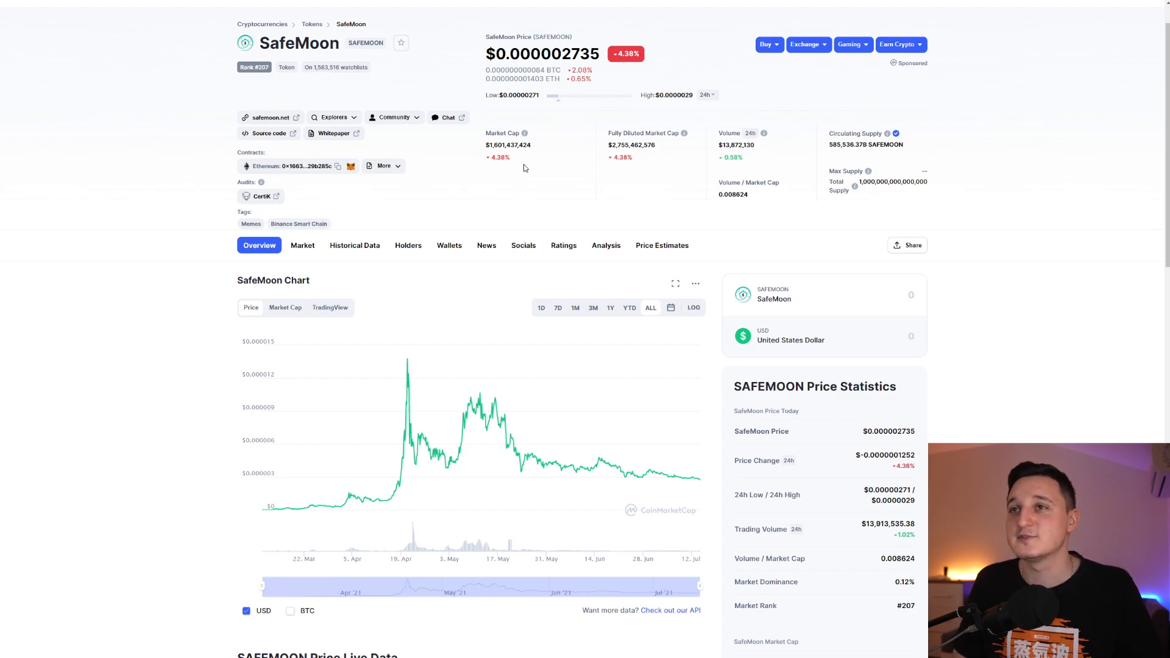
{"action": "mouse_move", "coordinate": [727, 161]}
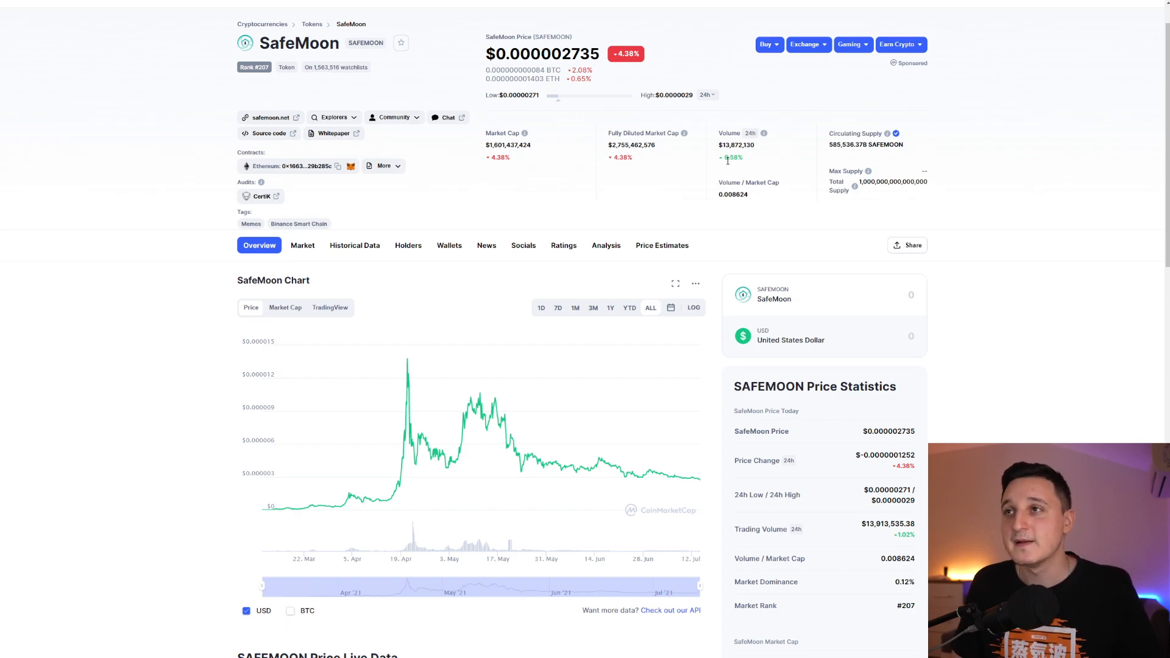
{"action": "mouse_move", "coordinate": [752, 167]}
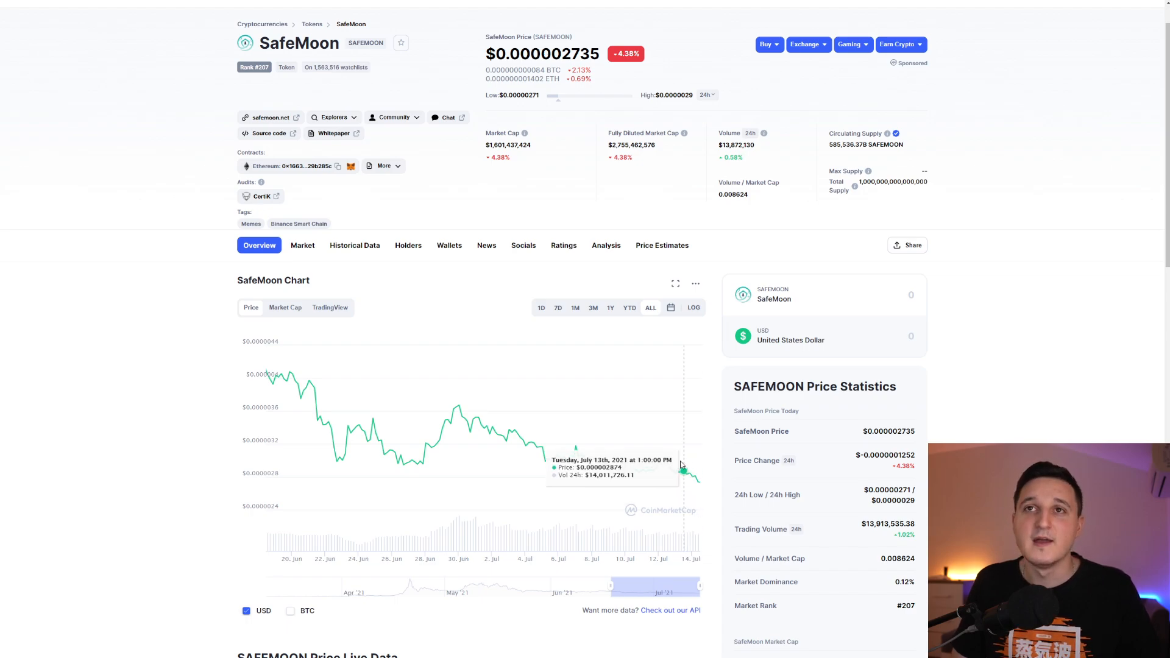
{"action": "mouse_move", "coordinate": [640, 387]}
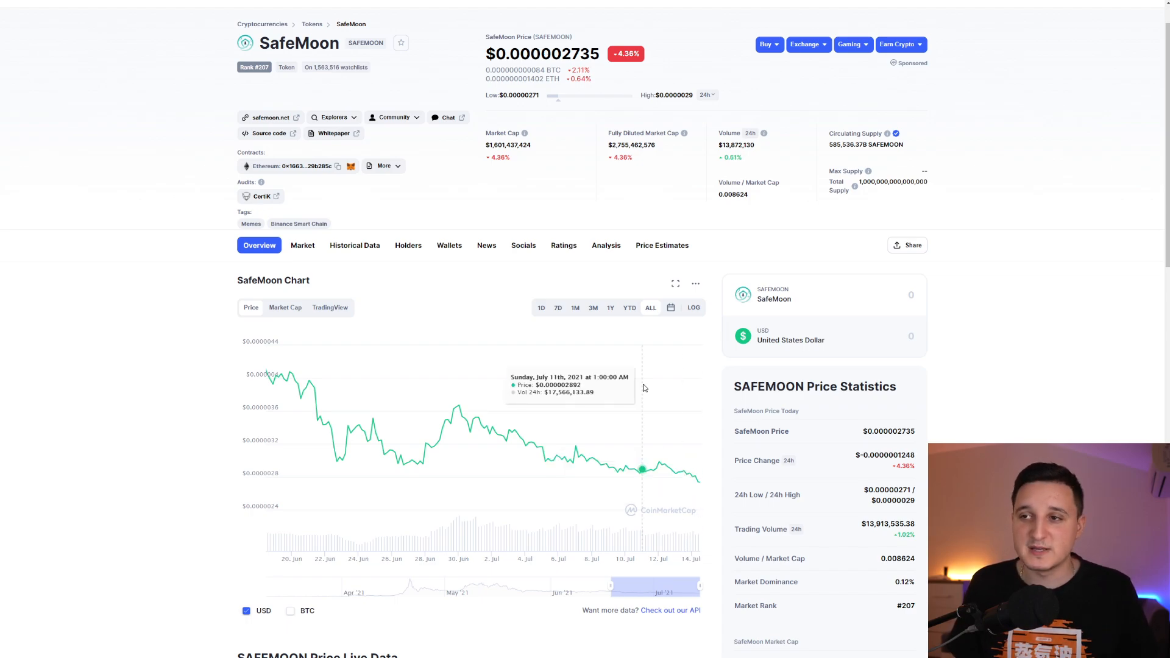
{"action": "mouse_move", "coordinate": [686, 484]}
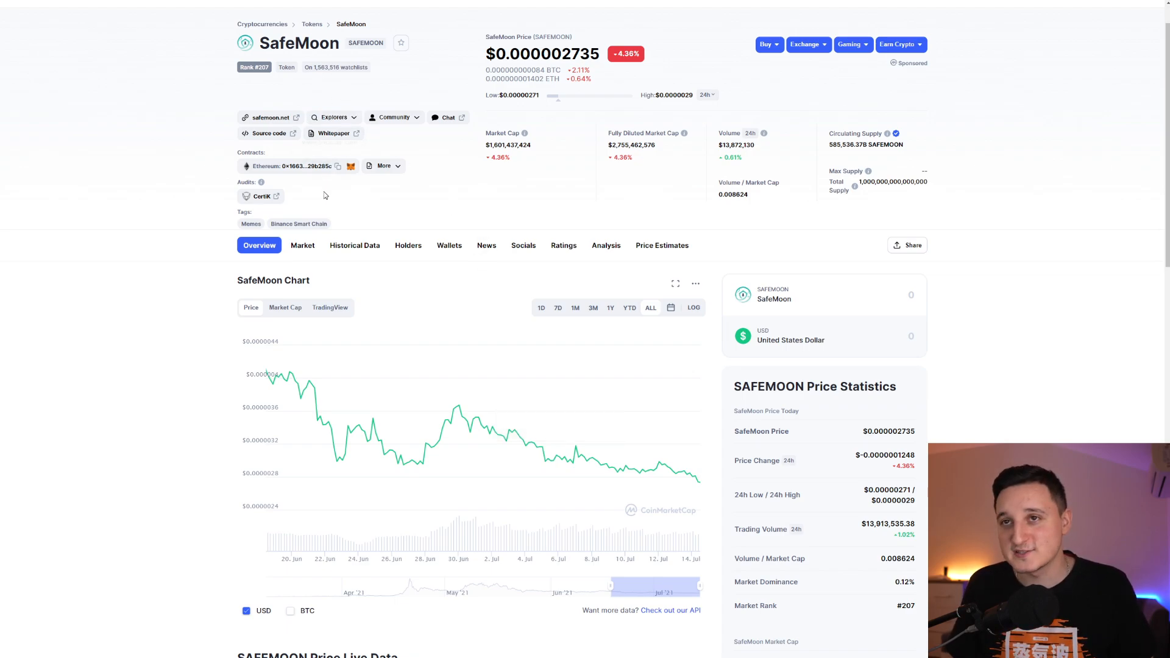
Zoom the SafeMoon price chart in on the 20 Jun – 14 Jul range.
{"action": "left_click", "coordinate": [302, 245]}
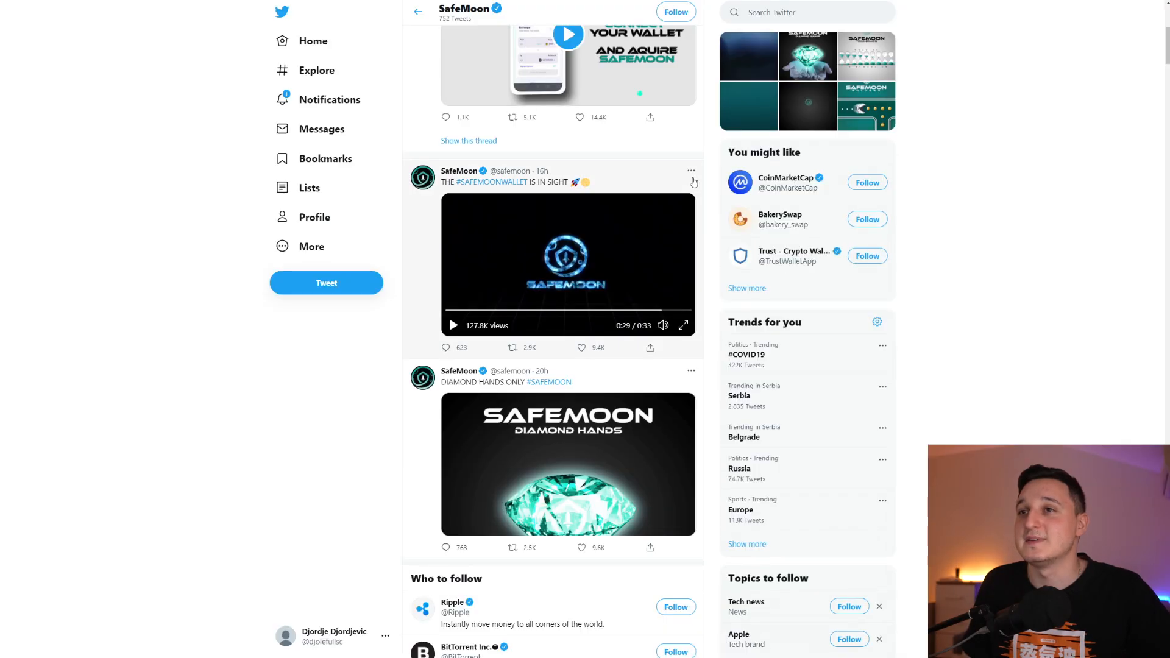
Scroll SafeMoon's timeline, play the wallet teaser video, and view the Diamond Hands Only image full-size.
{"action": "scroll", "scroll_direction": "down", "scroll_amount": 3}
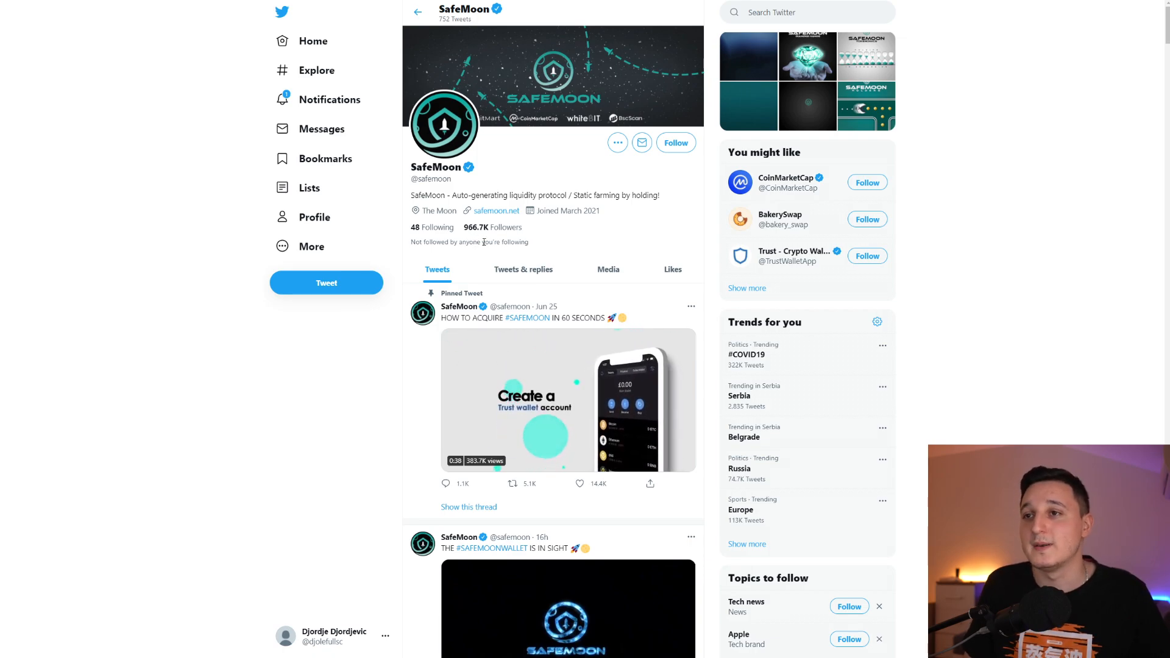
{"action": "scroll", "scroll_direction": "down", "scroll_amount": 3}
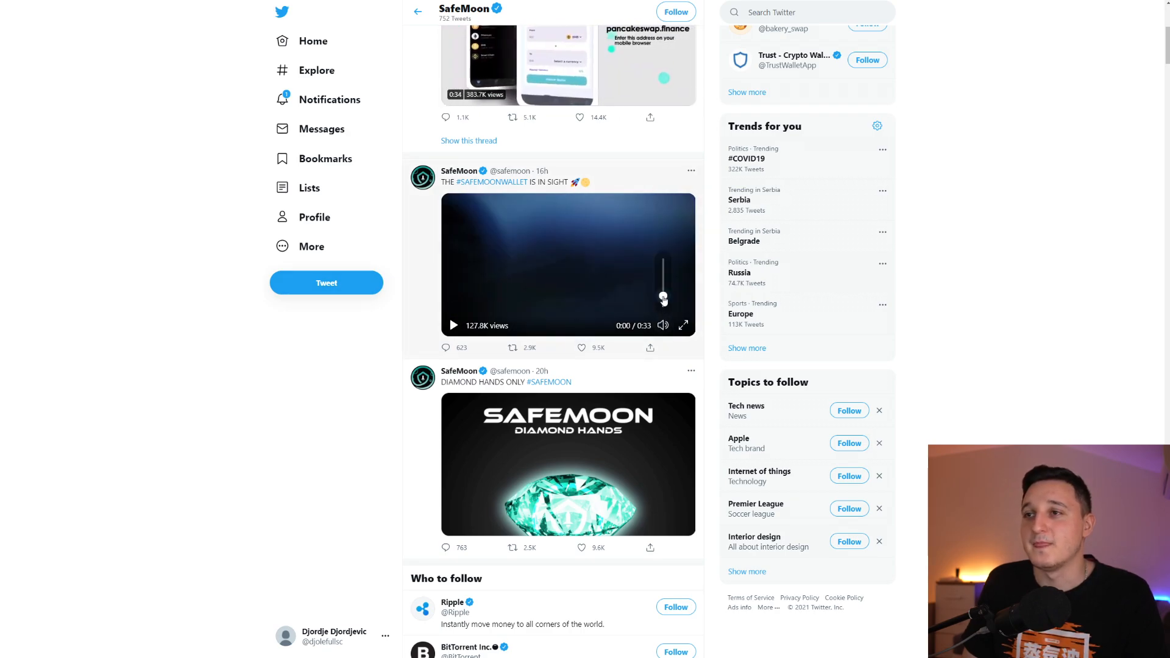
{"action": "left_click", "coordinate": [452, 324]}
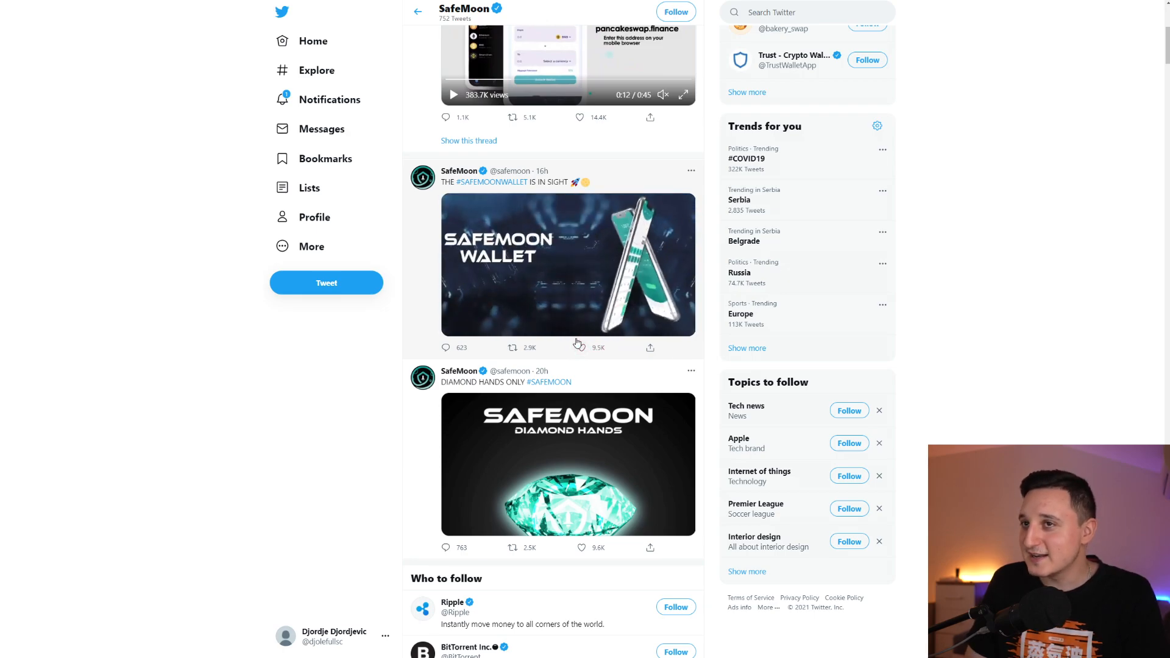
{"action": "left_click", "coordinate": [568, 264]}
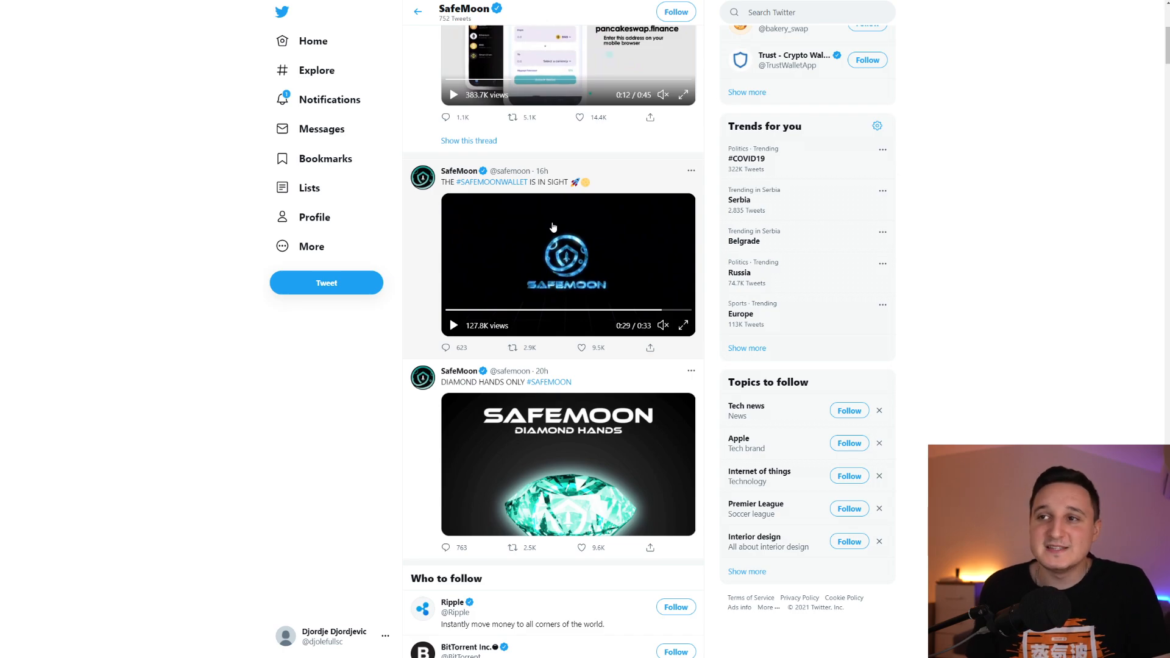
{"action": "mouse_move", "coordinate": [547, 256]}
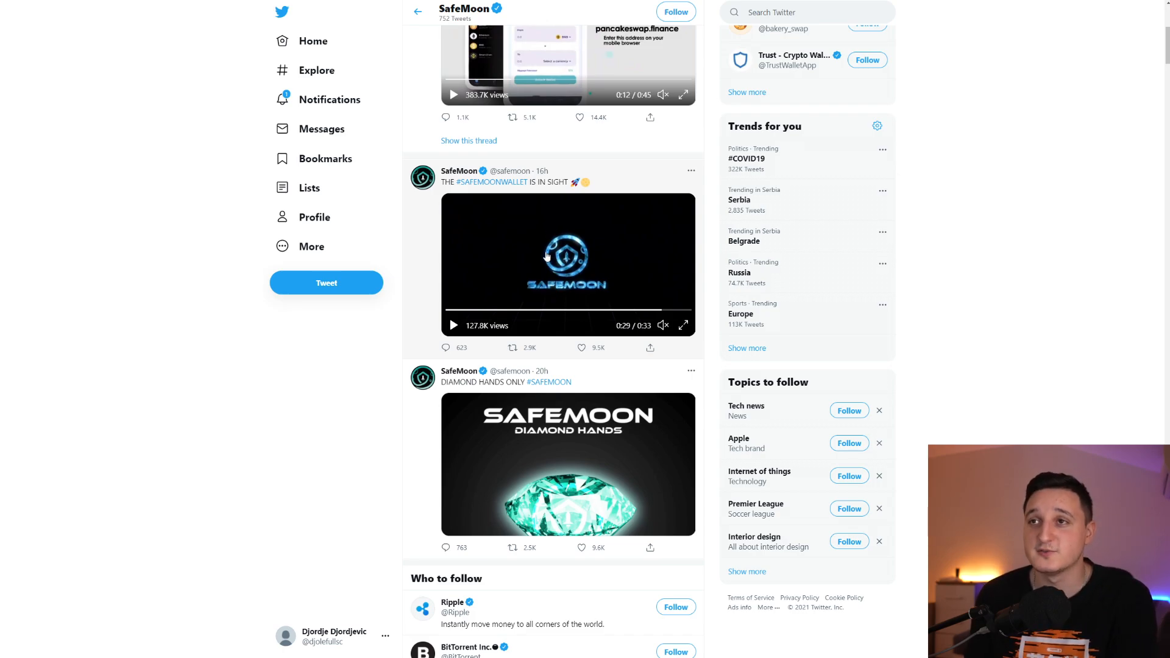
{"action": "mouse_move", "coordinate": [563, 222]}
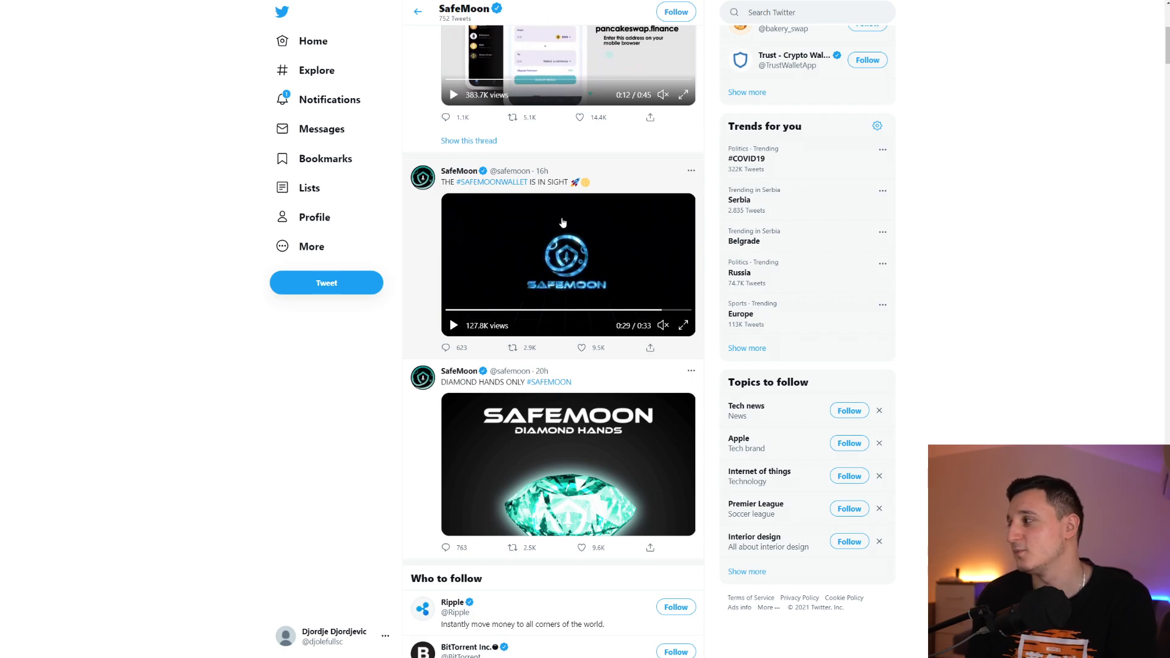
{"action": "mouse_move", "coordinate": [524, 256]}
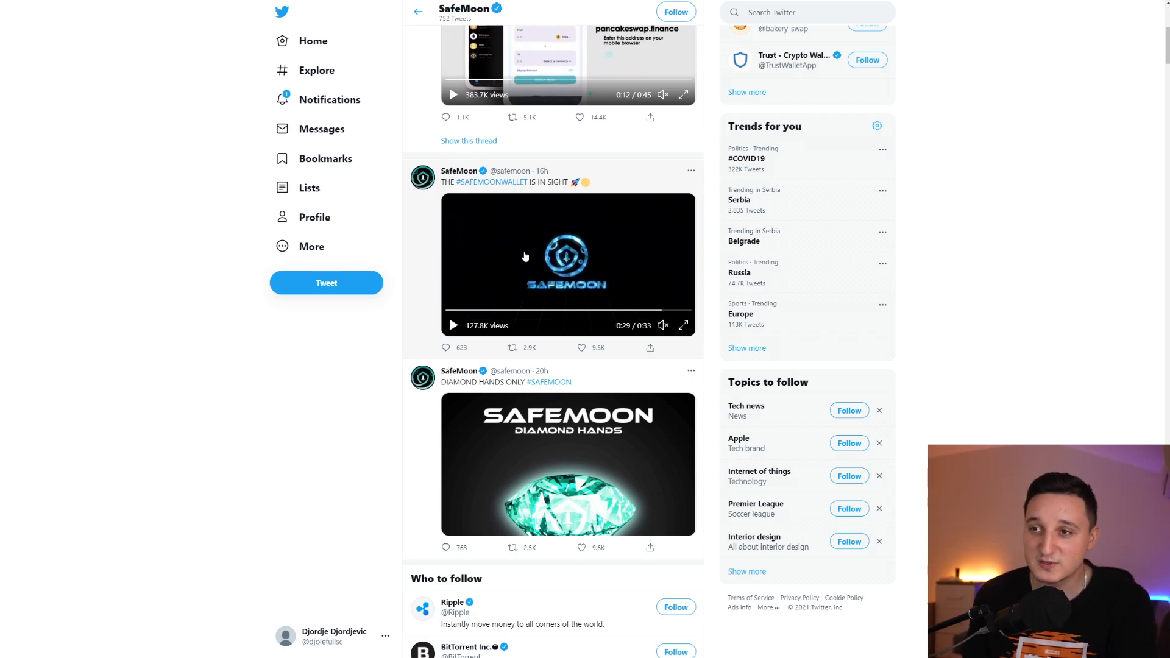
{"action": "mouse_move", "coordinate": [530, 239]}
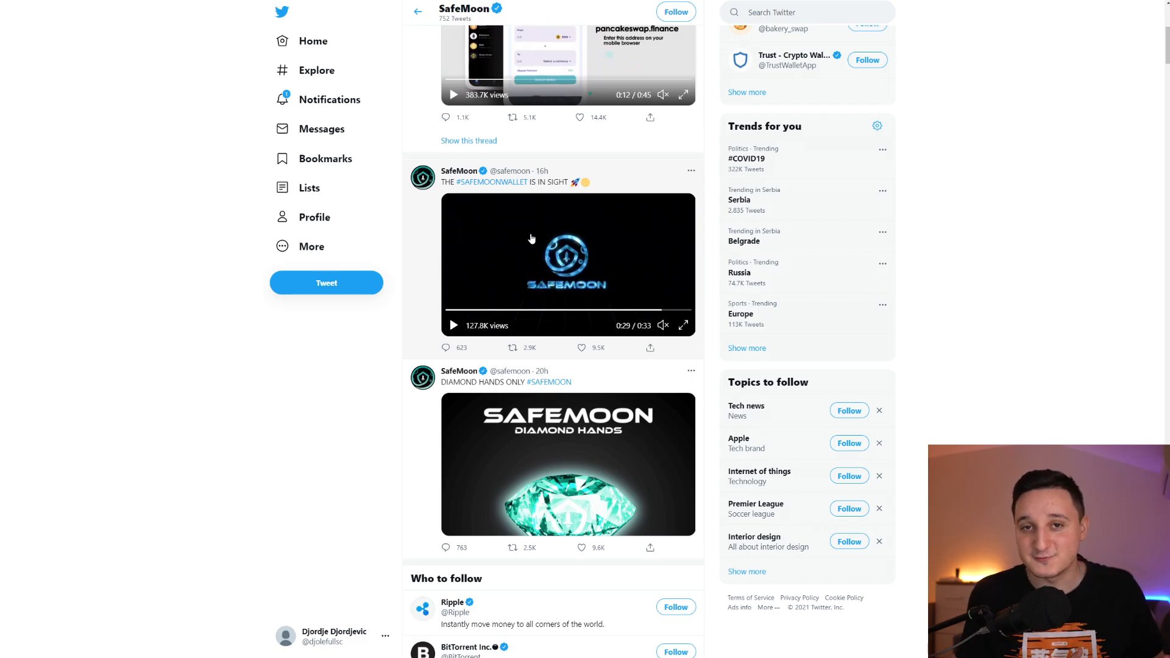
{"action": "mouse_move", "coordinate": [520, 248]}
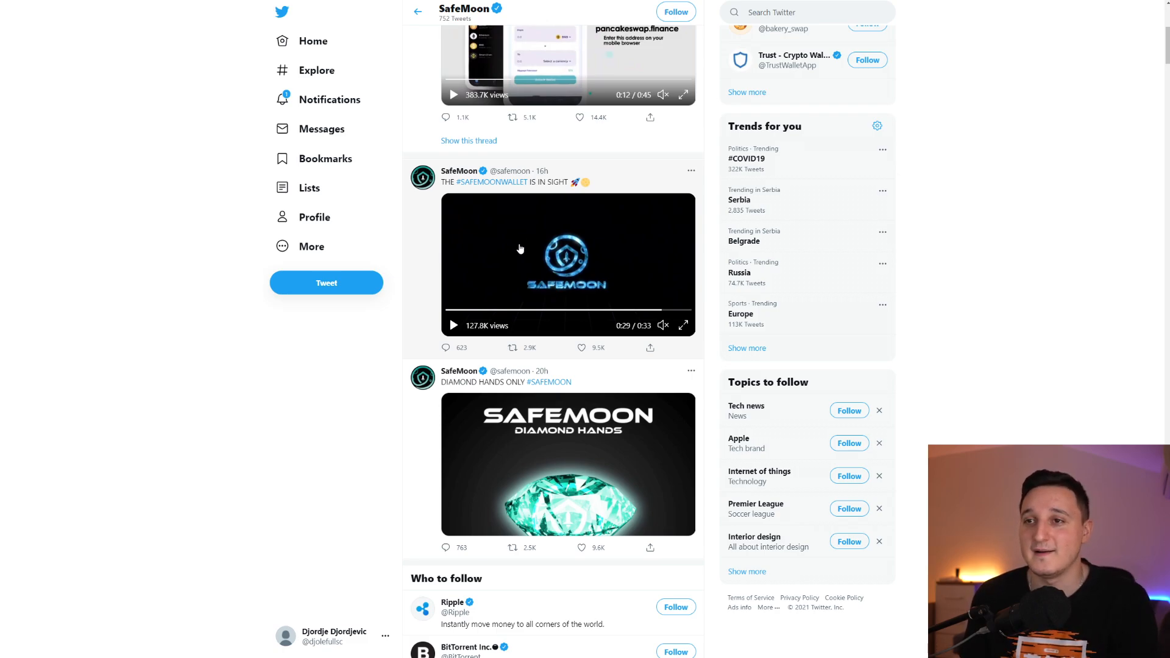
{"action": "scroll", "scroll_direction": "down", "scroll_amount": 3}
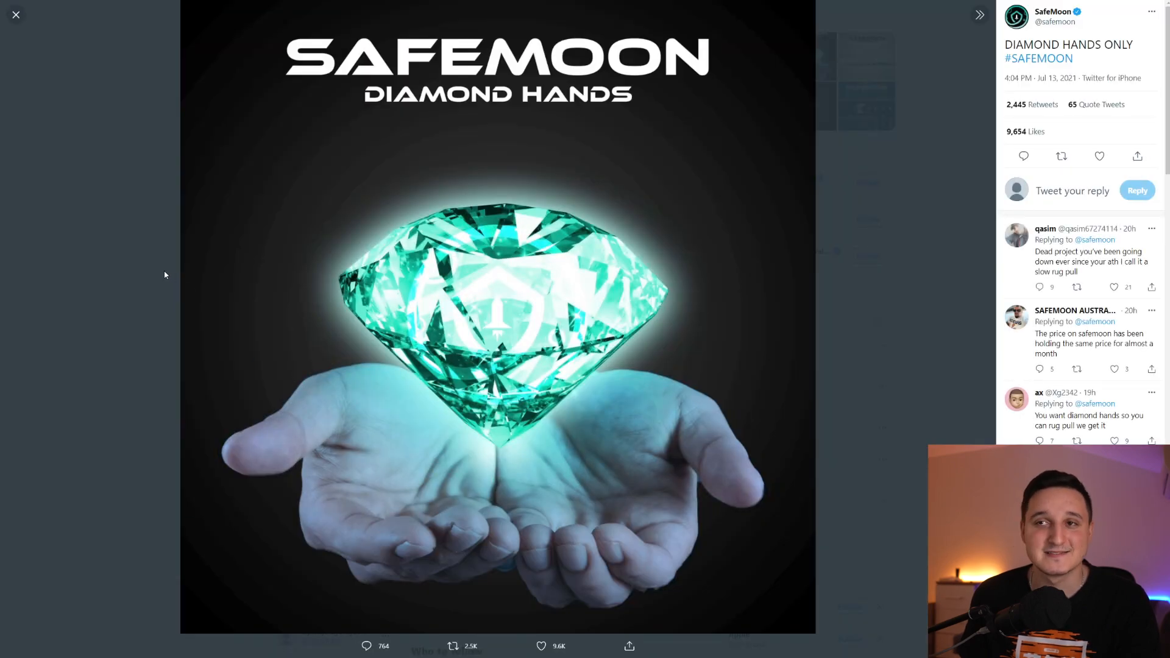
{"action": "left_click", "coordinate": [16, 15]}
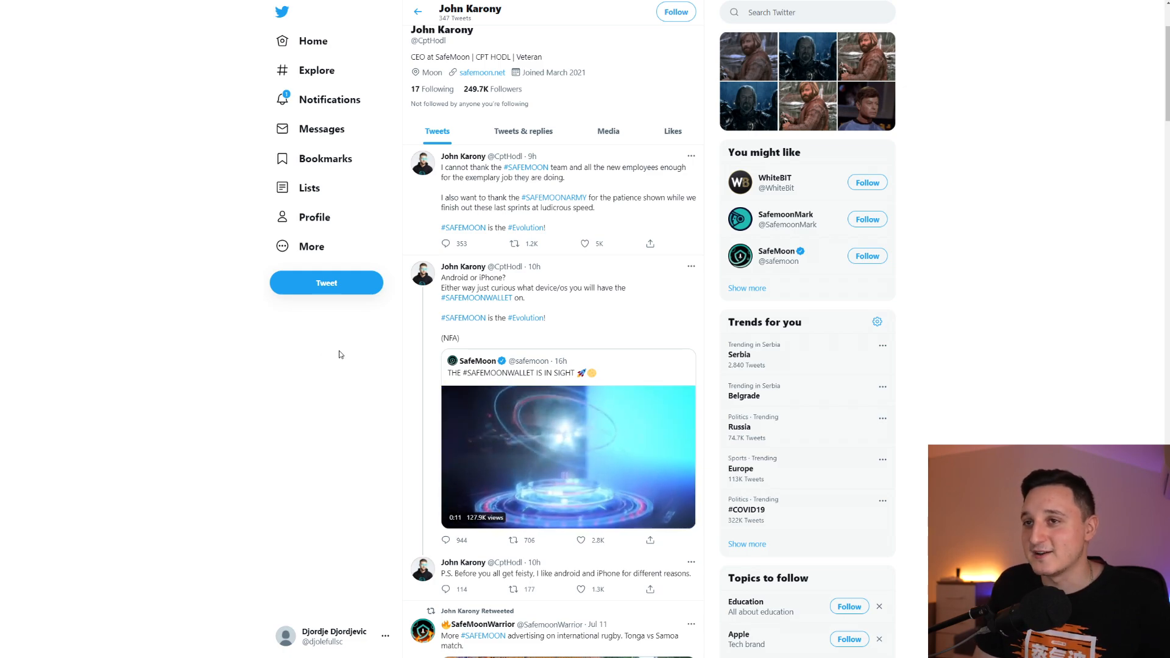
{"action": "scroll", "scroll_direction": "down", "scroll_amount": 3}
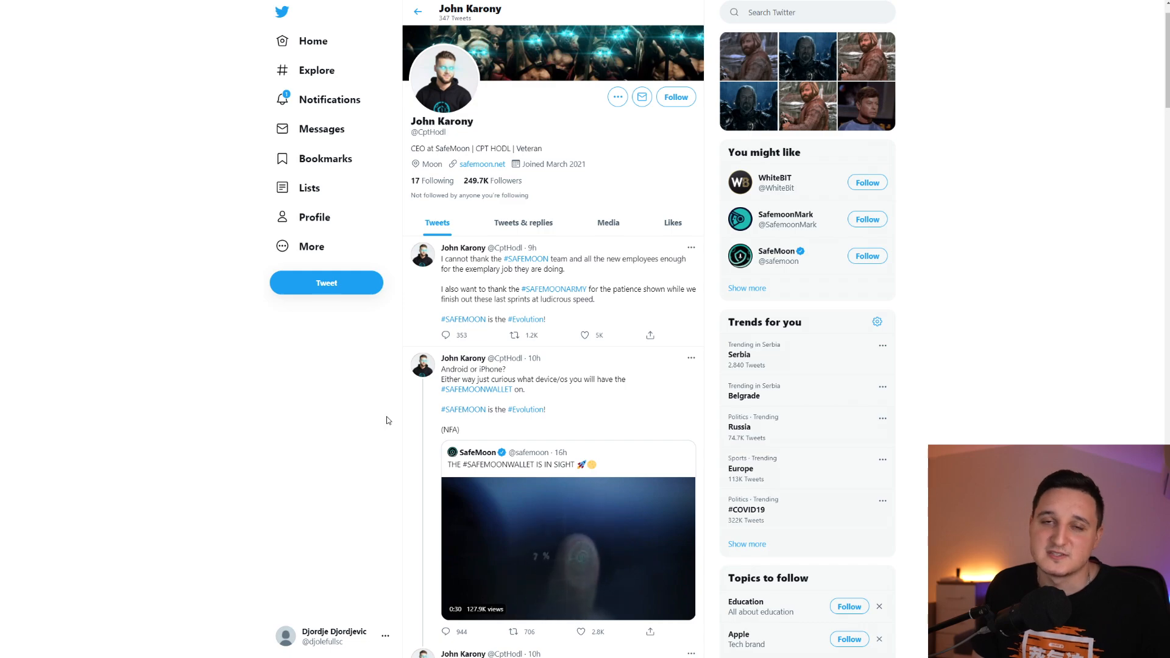
{"action": "scroll", "scroll_direction": "down", "scroll_amount": 3}
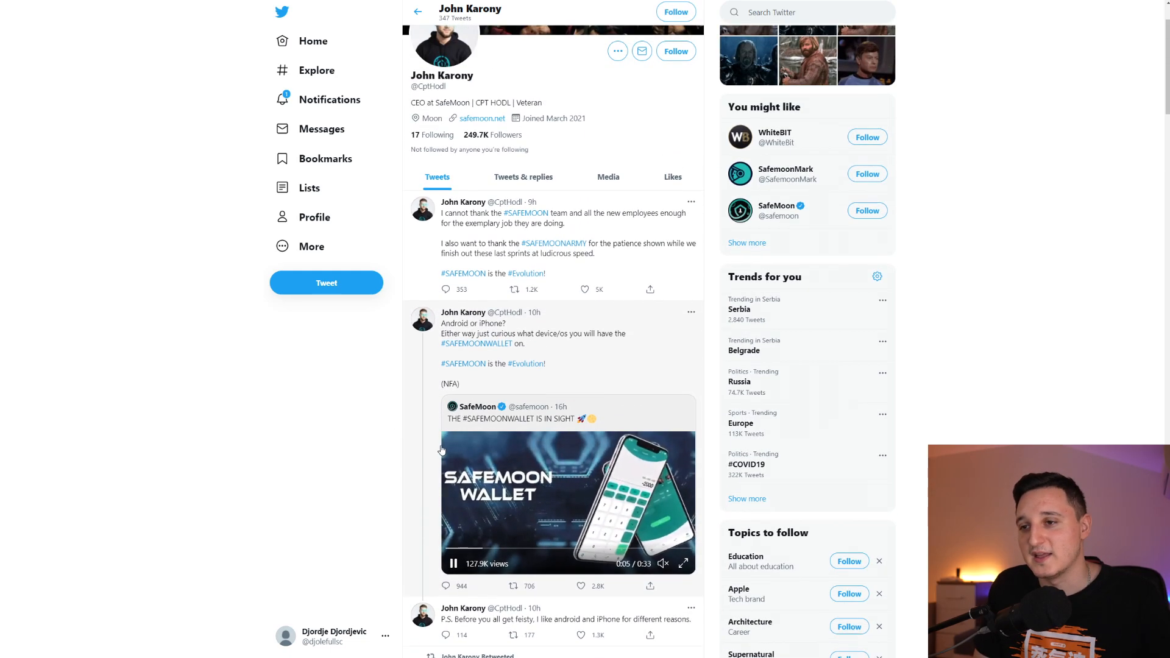
{"action": "scroll", "scroll_direction": "down", "scroll_amount": 3}
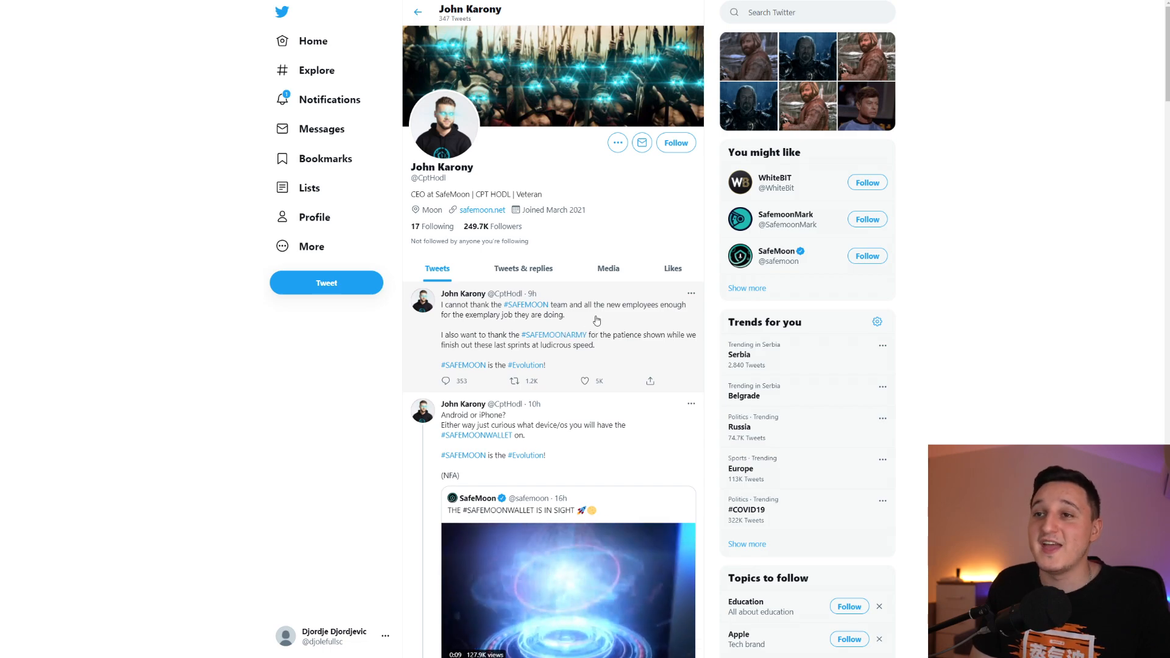
{"action": "mouse_move", "coordinate": [657, 314]}
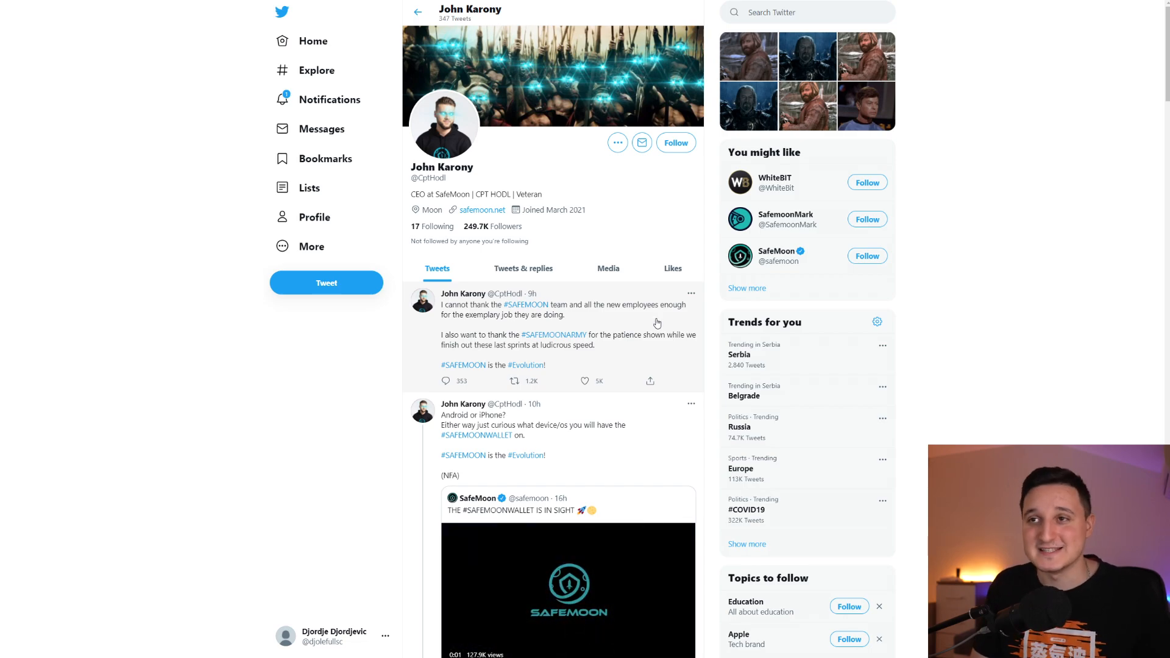
{"action": "scroll", "scroll_direction": "down", "scroll_amount": 3}
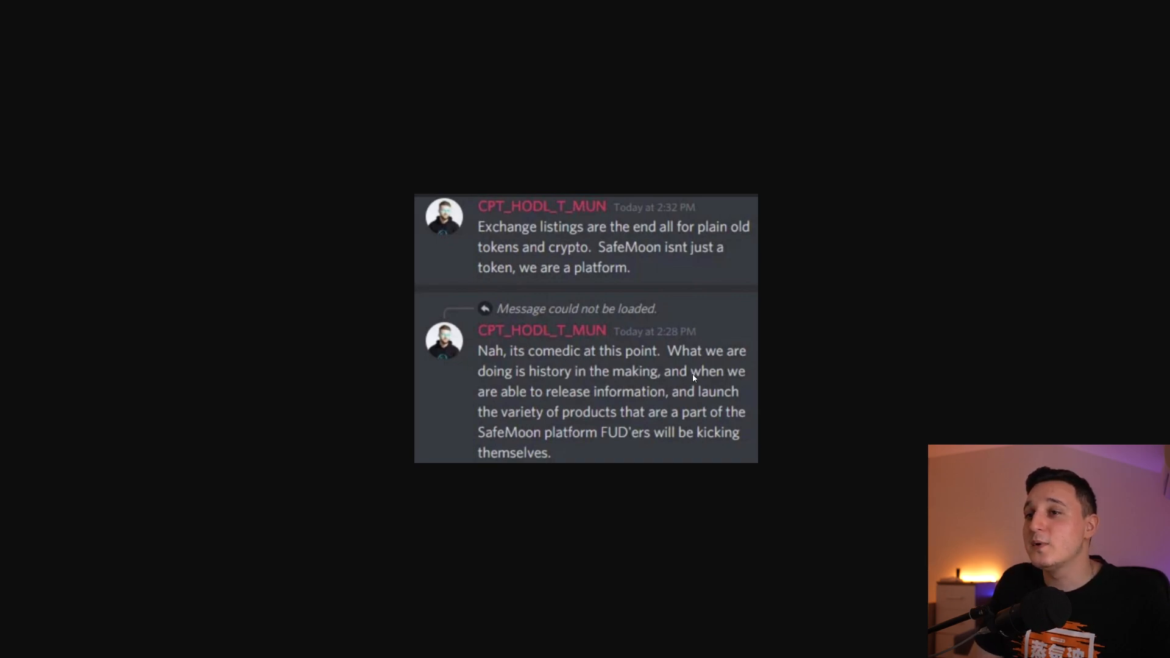
{"action": "mouse_move", "coordinate": [697, 403]}
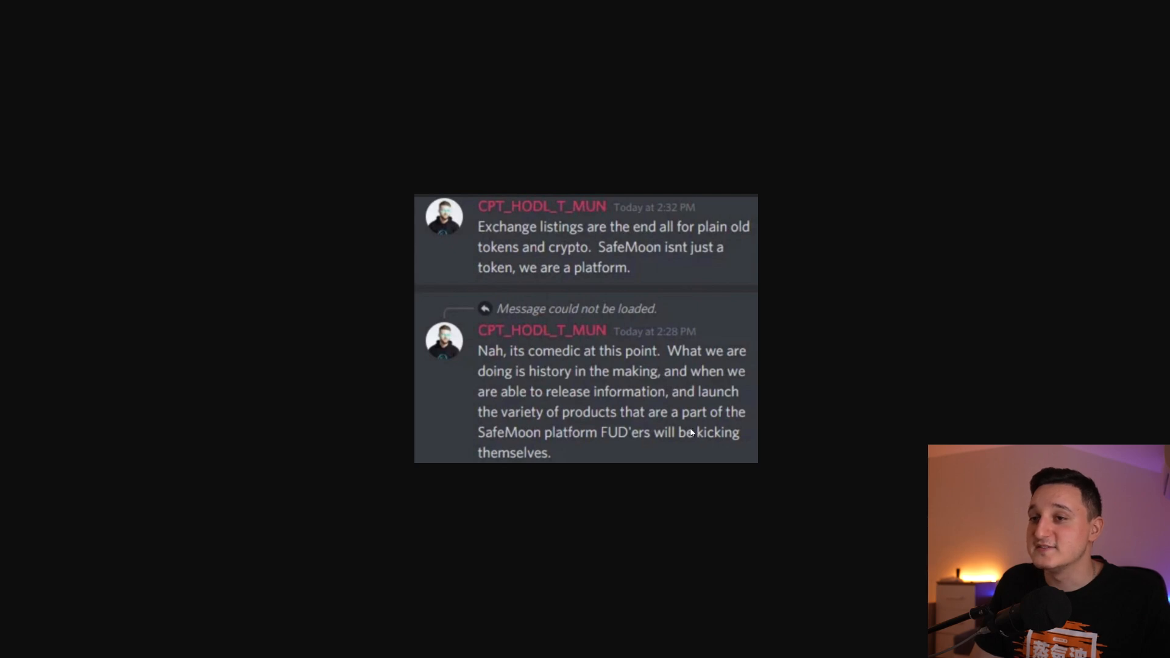
{"action": "mouse_move", "coordinate": [685, 449]}
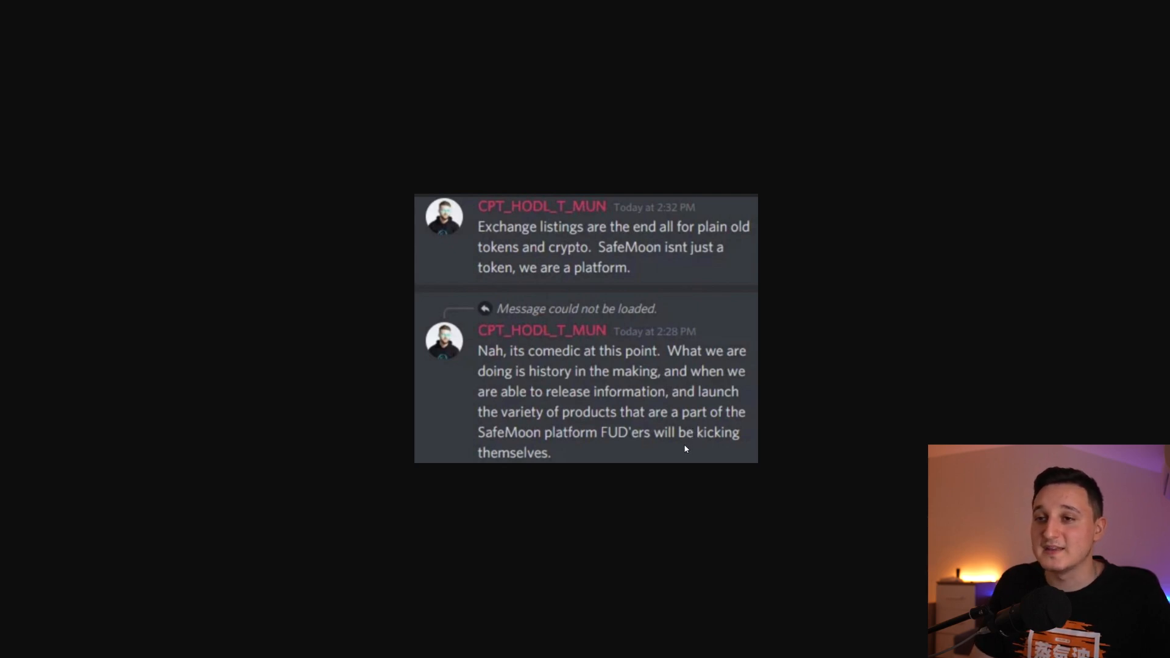
{"action": "mouse_move", "coordinate": [763, 316]}
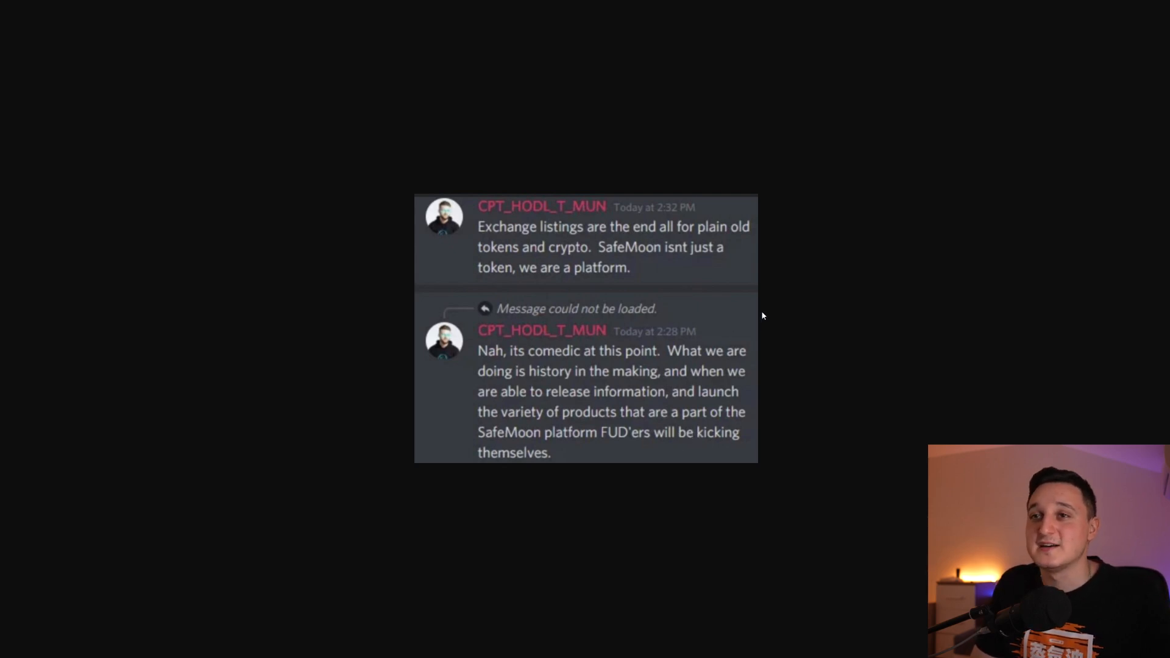
{"action": "mouse_move", "coordinate": [811, 330]}
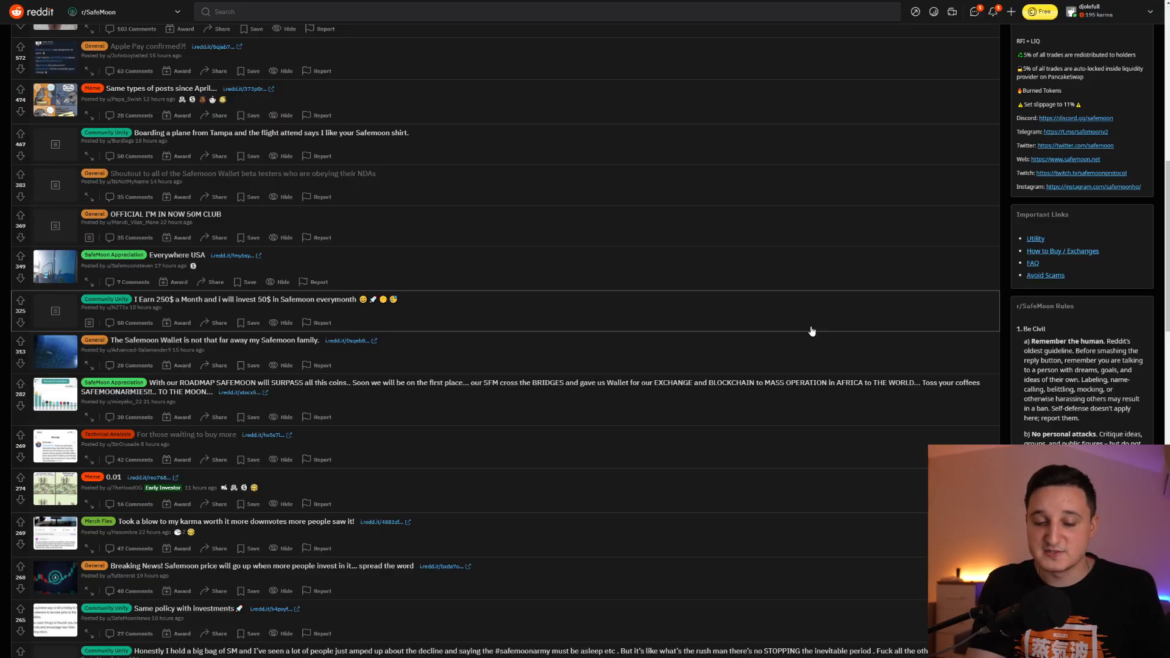
View the "Apple Pay confirmed?!" post and its SafeMoon wallet tweet screenshot.
{"action": "left_click", "coordinate": [147, 46]}
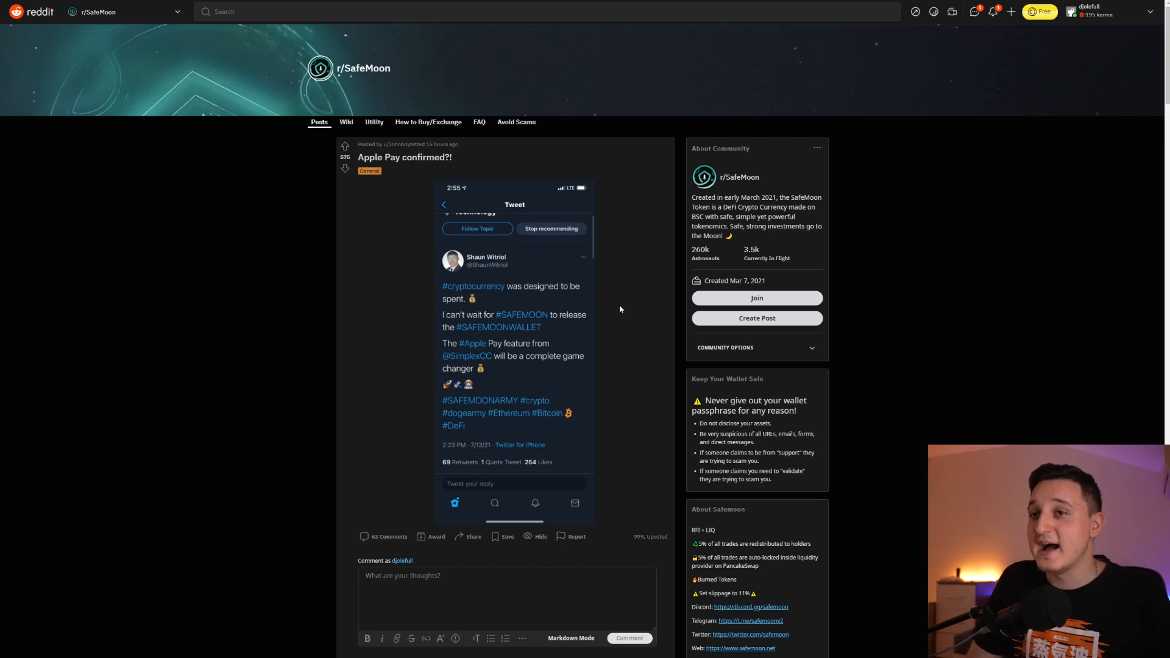
{"action": "mouse_move", "coordinate": [597, 306]}
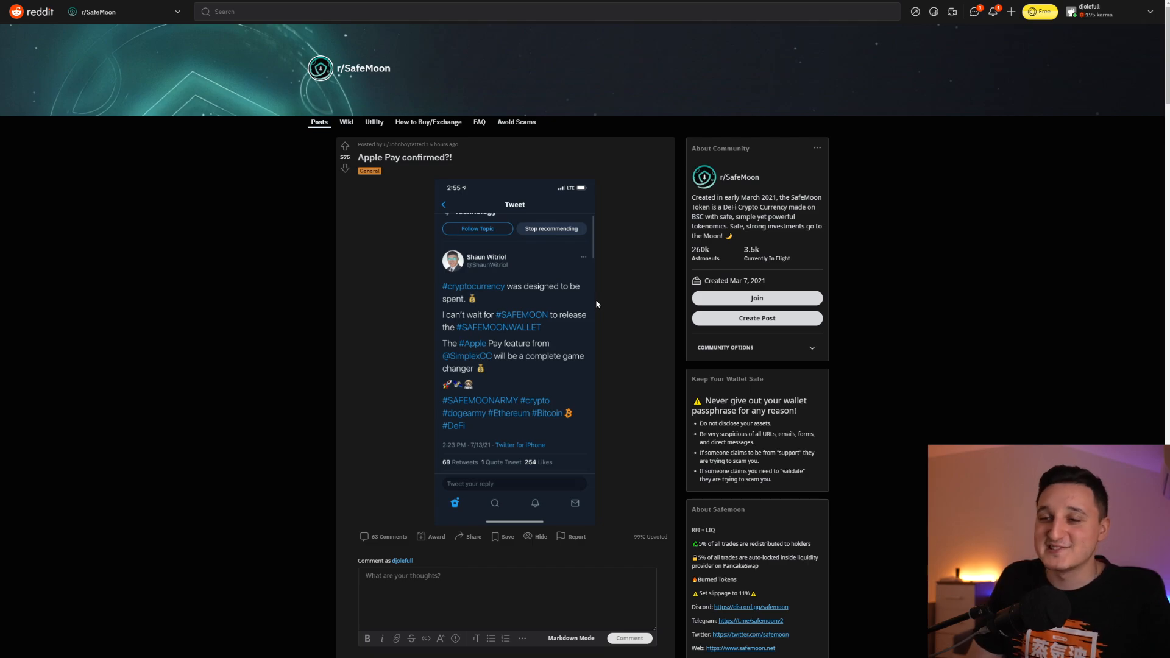
{"action": "scroll", "scroll_direction": "down", "scroll_amount": 3}
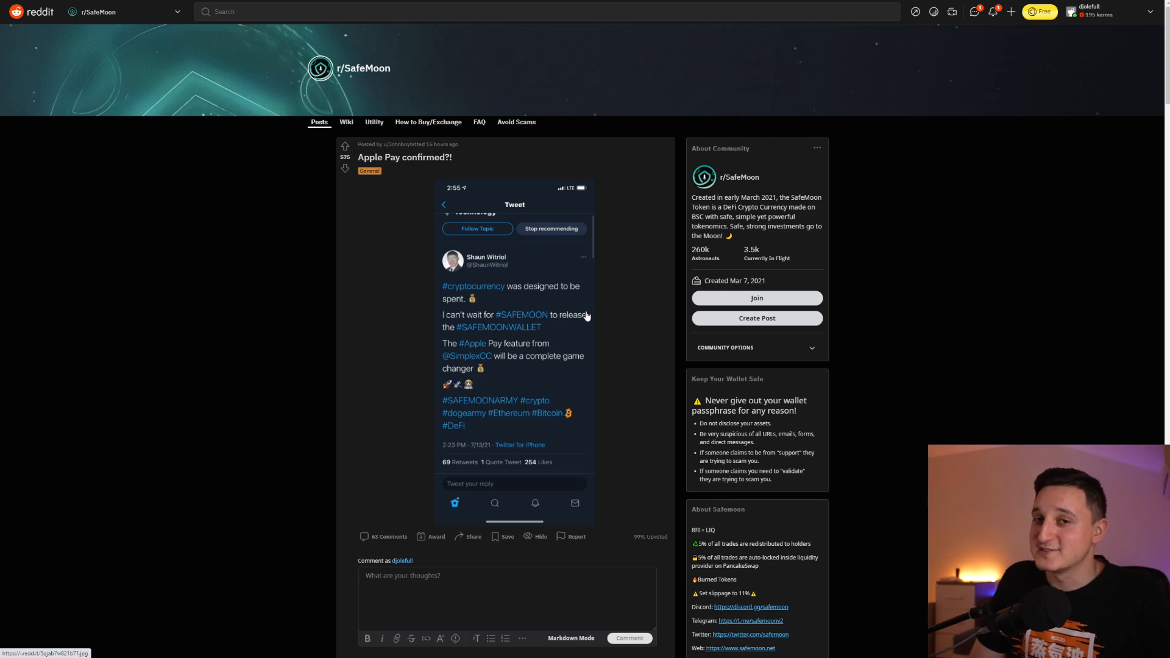
{"action": "mouse_move", "coordinate": [585, 311]}
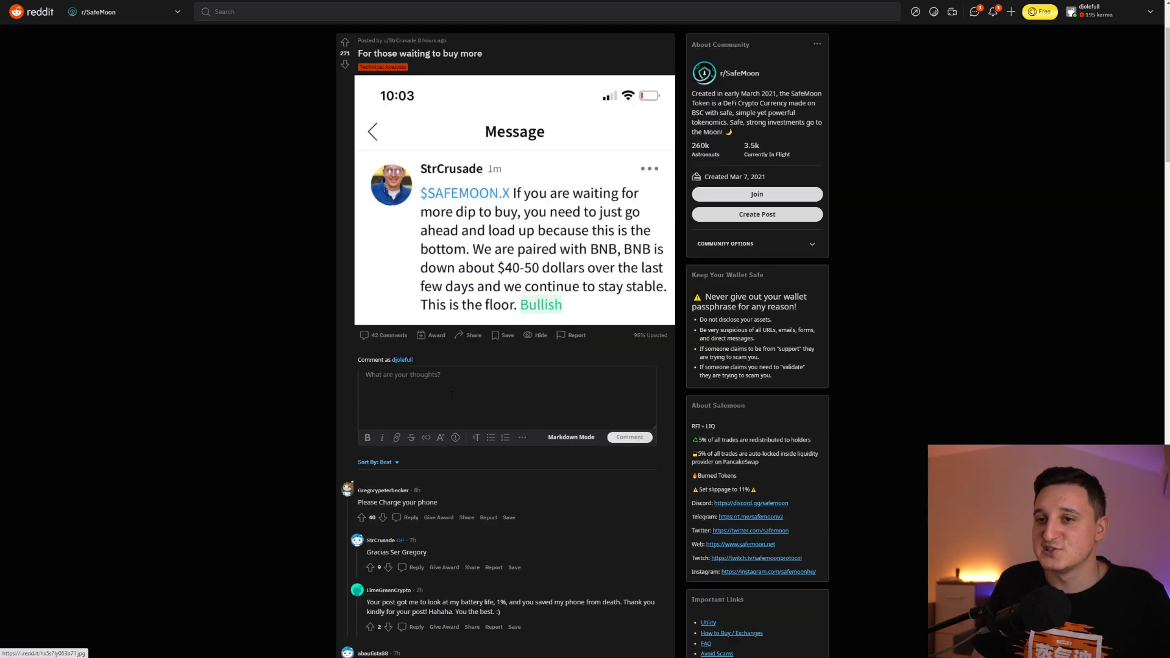
Read through the post's comments, then scroll the r/SafeMoon feed back toward the top.
{"action": "scroll", "scroll_direction": "down", "scroll_amount": 3}
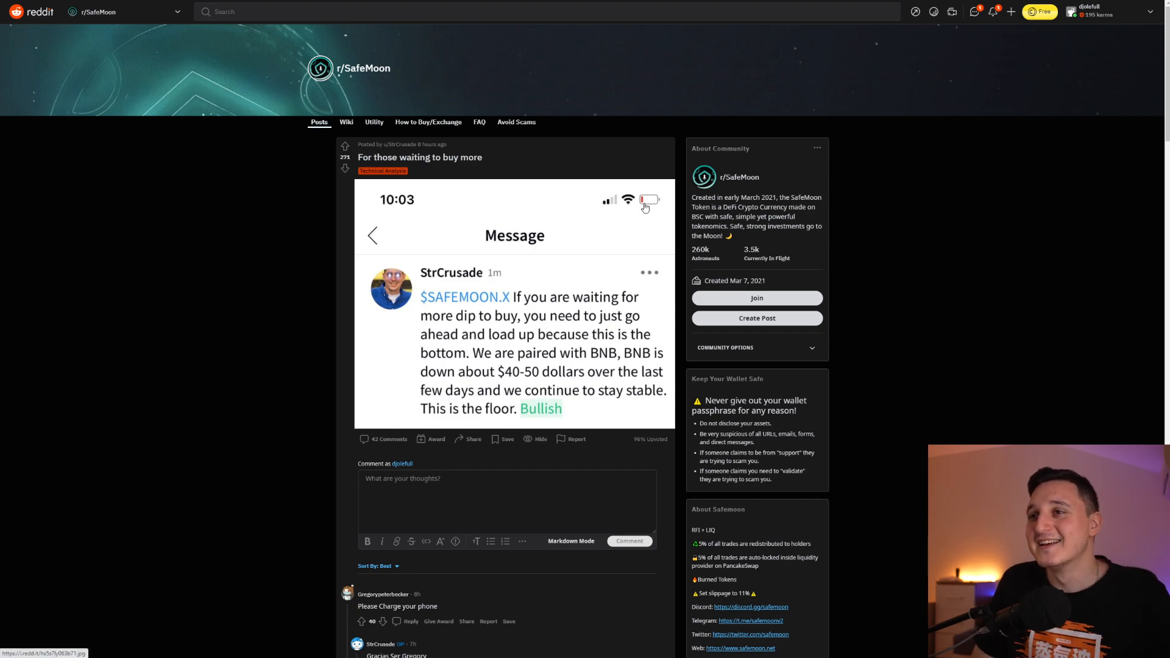
{"action": "scroll", "scroll_direction": "down", "scroll_amount": 3}
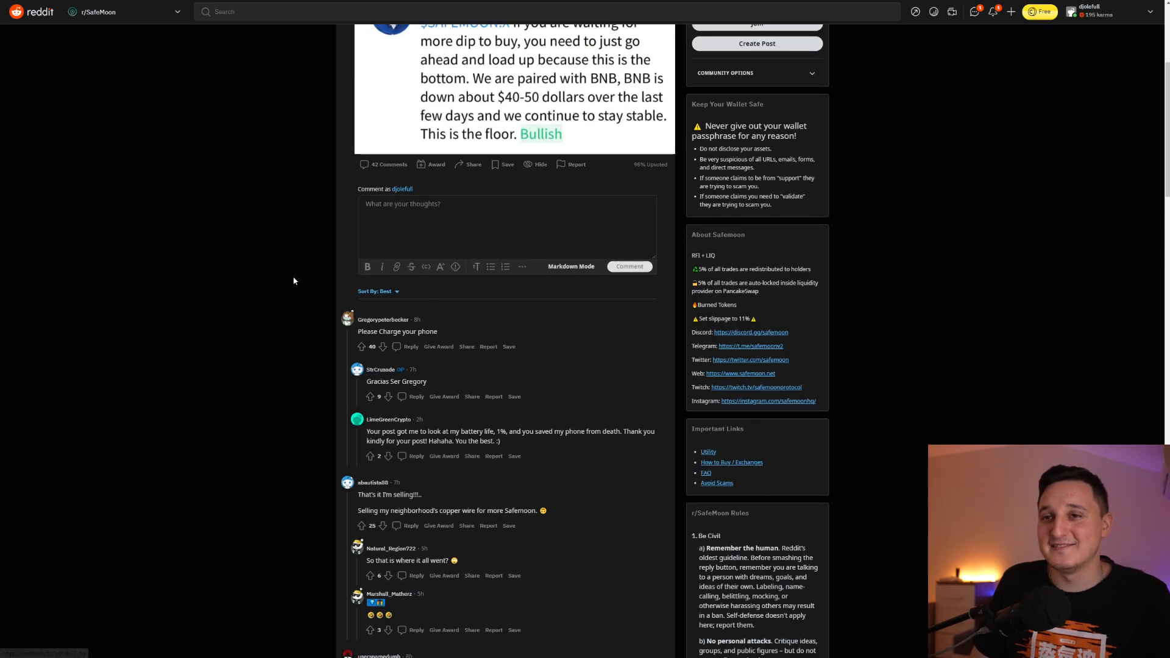
{"action": "scroll", "scroll_direction": "down", "scroll_amount": 3}
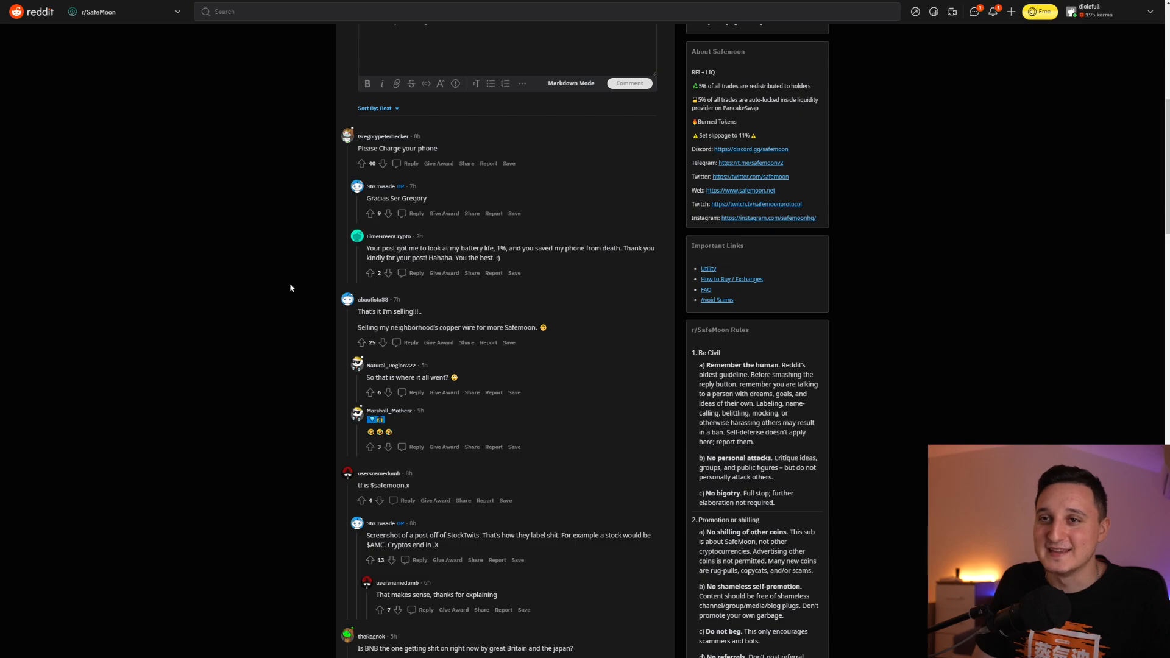
{"action": "mouse_move", "coordinate": [401, 336]}
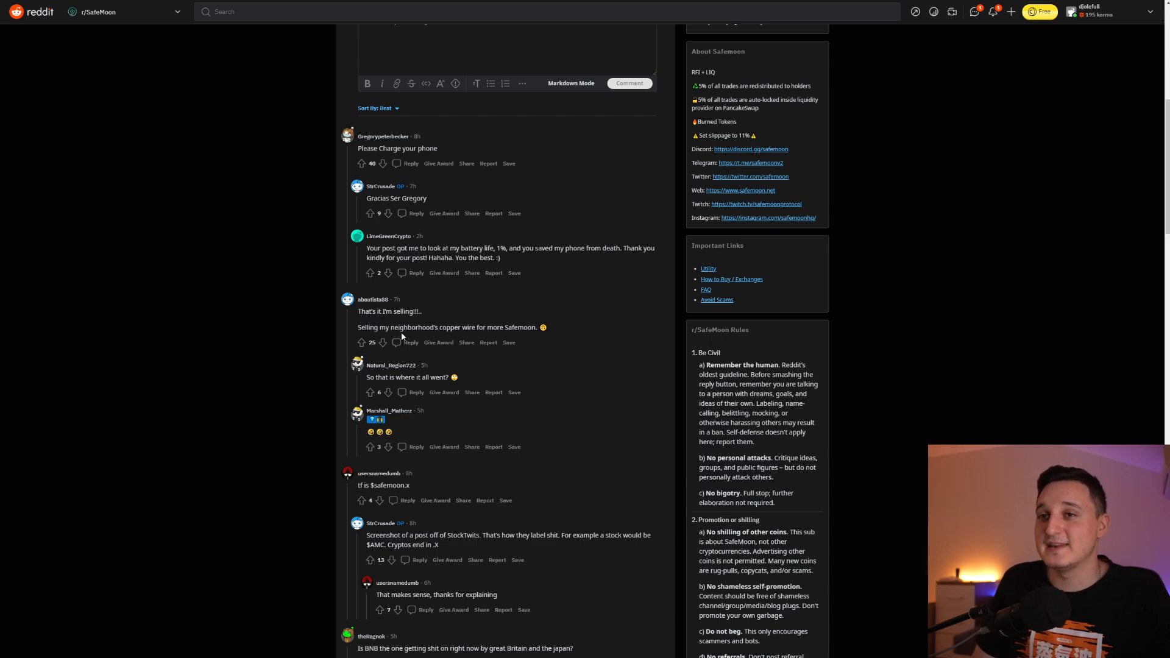
{"action": "mouse_move", "coordinate": [293, 321]}
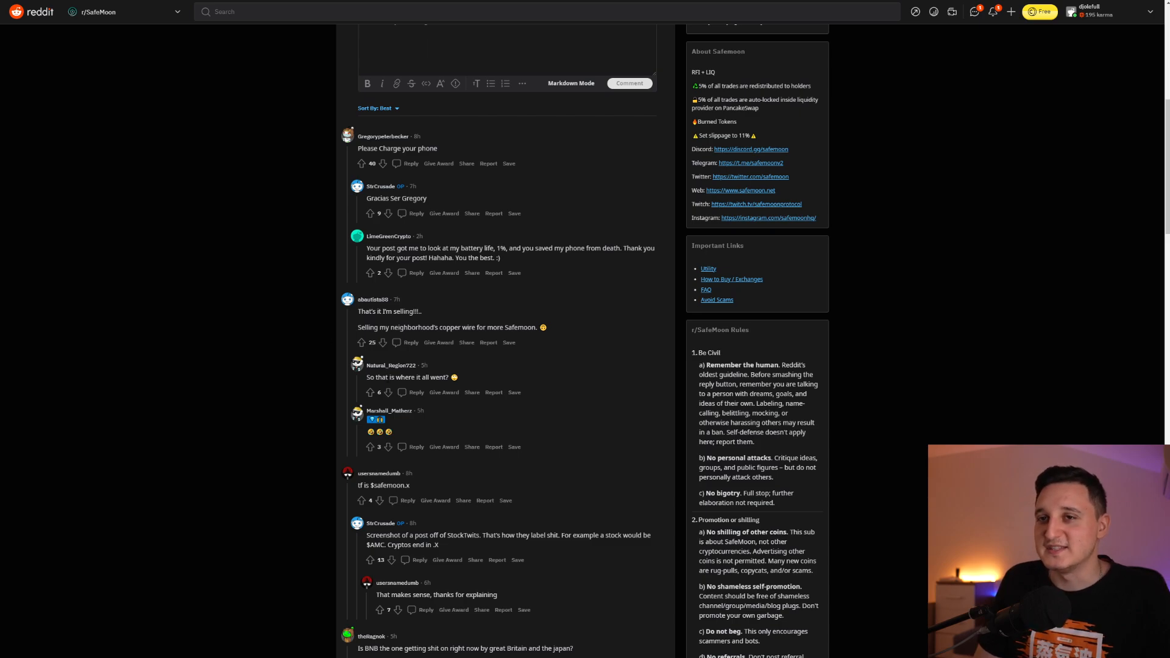
{"action": "mouse_move", "coordinate": [534, 368]}
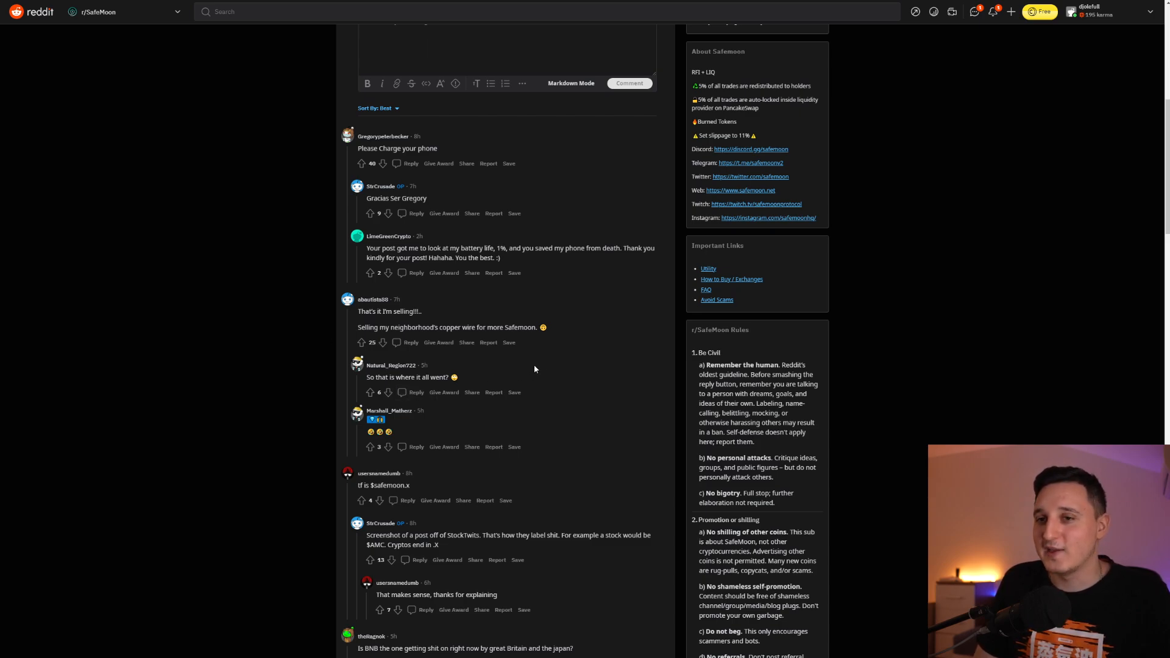
{"action": "scroll", "scroll_direction": "up", "scroll_amount": 3}
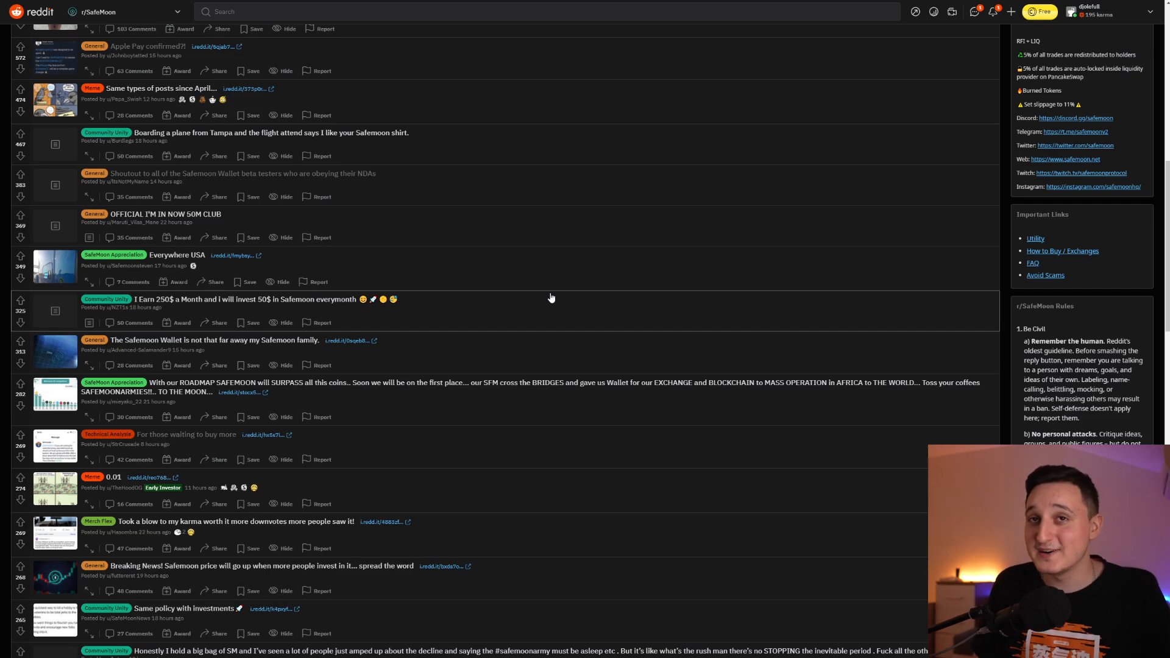
{"action": "scroll", "scroll_direction": "up", "scroll_amount": 3}
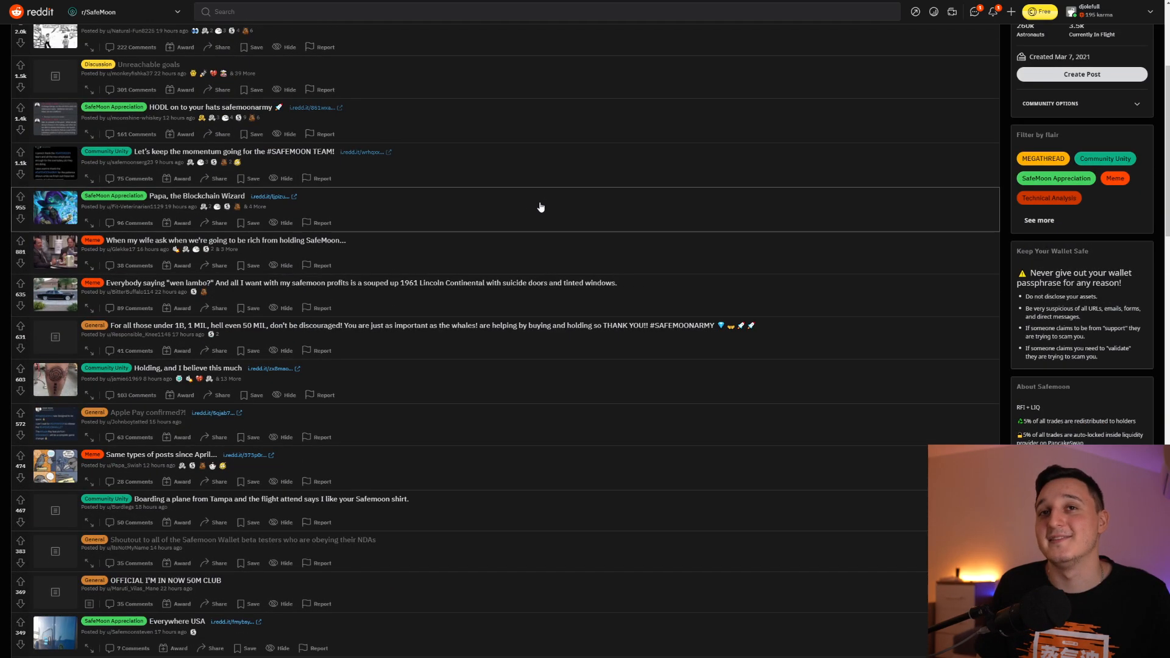
View the "F*ckin legend!" meme post, then close it to return to the feed.
{"action": "left_click", "coordinate": [55, 19]}
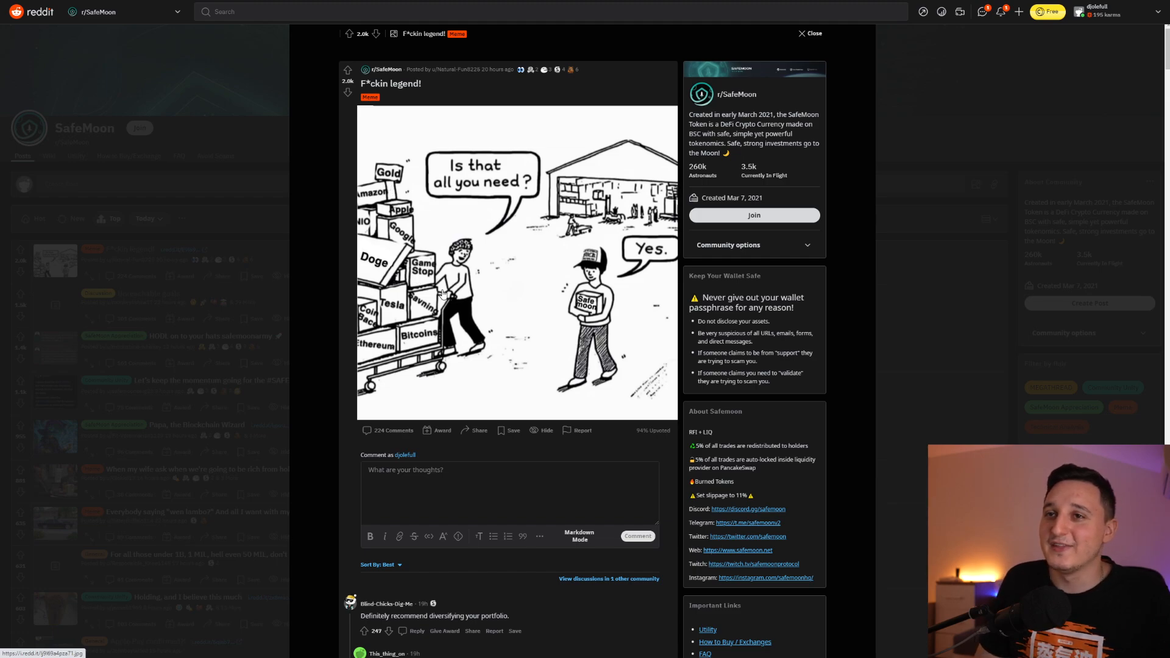
{"action": "mouse_move", "coordinate": [422, 328]}
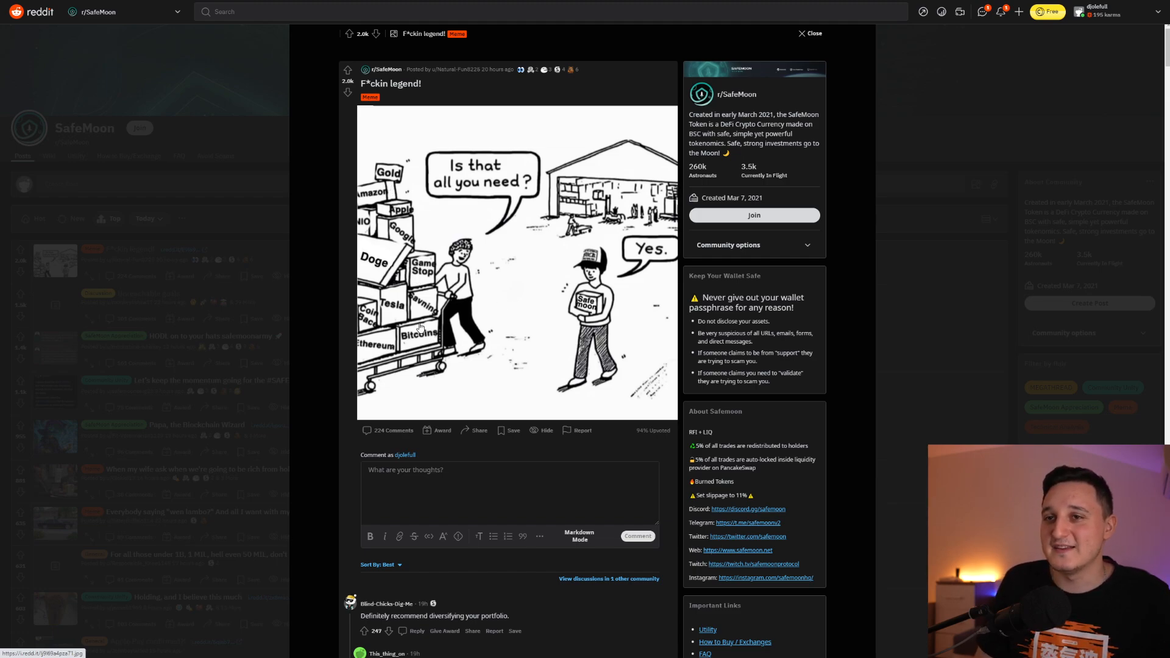
{"action": "mouse_move", "coordinate": [514, 316]}
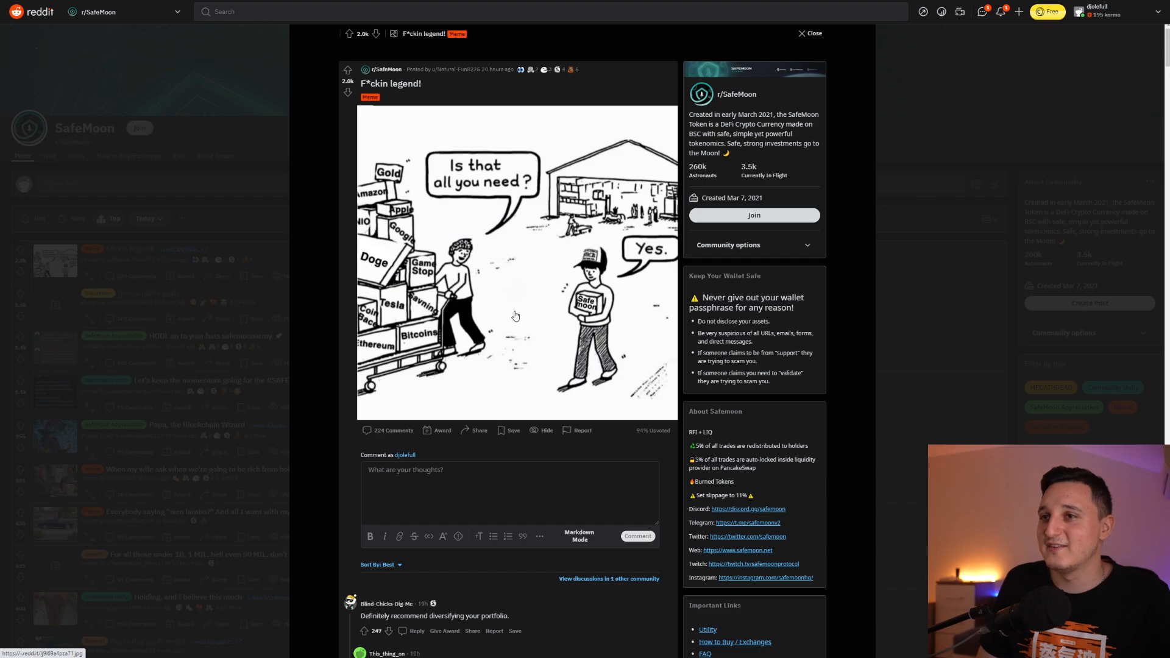
{"action": "mouse_move", "coordinate": [567, 290]}
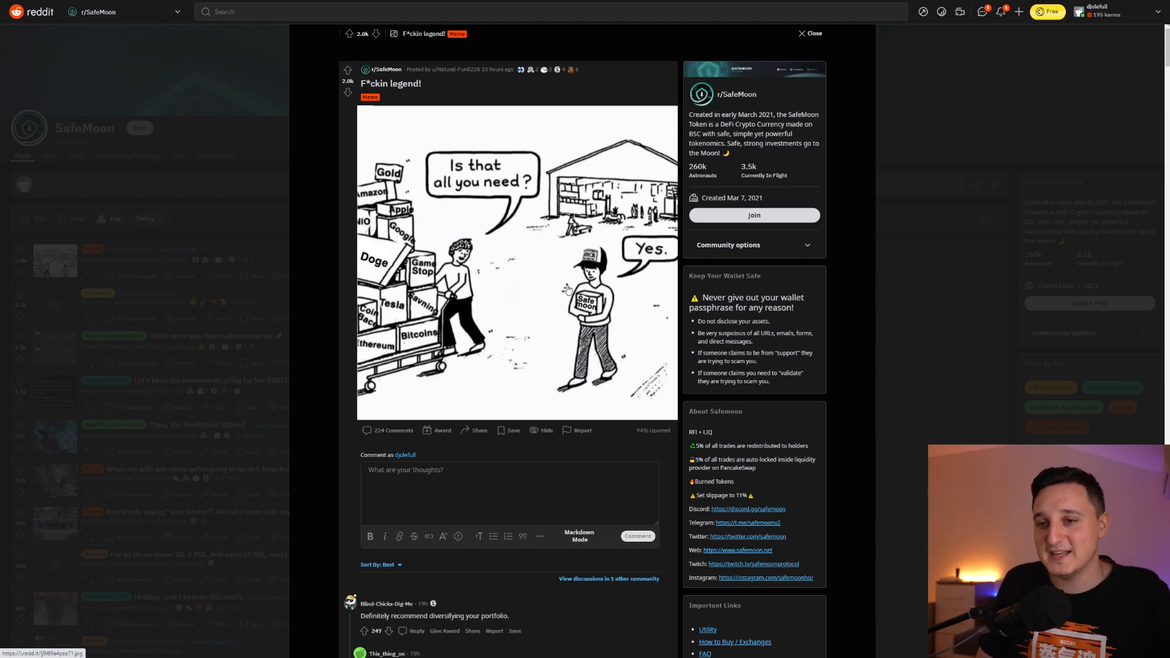
{"action": "scroll", "scroll_direction": "down", "scroll_amount": 3}
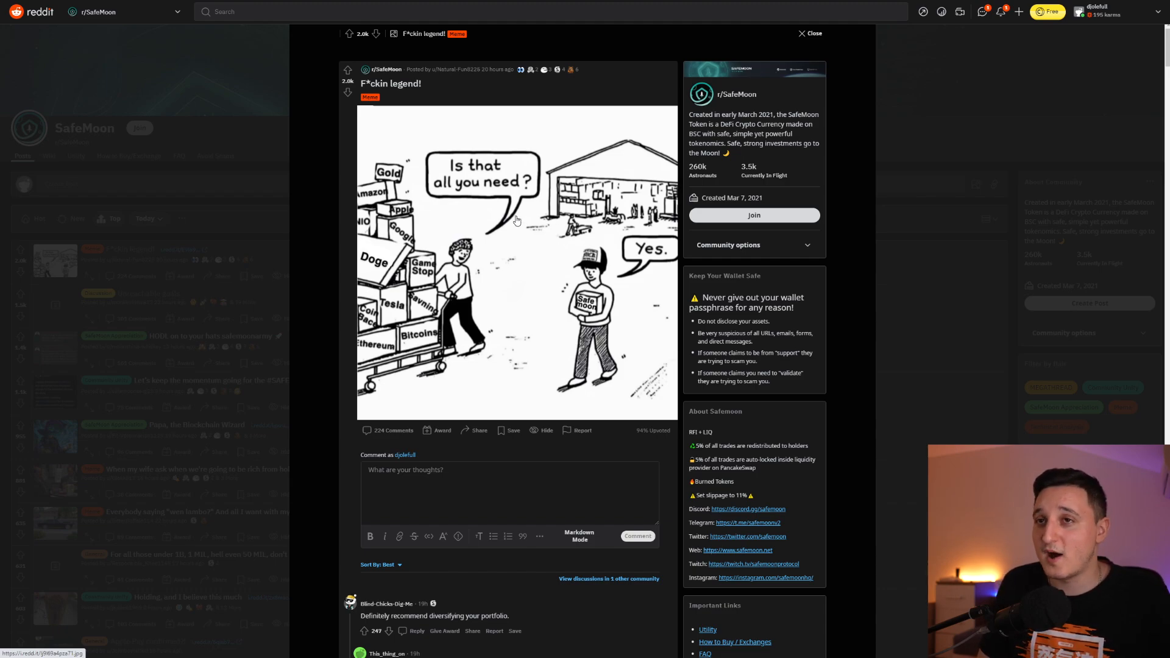
{"action": "mouse_move", "coordinate": [455, 230]}
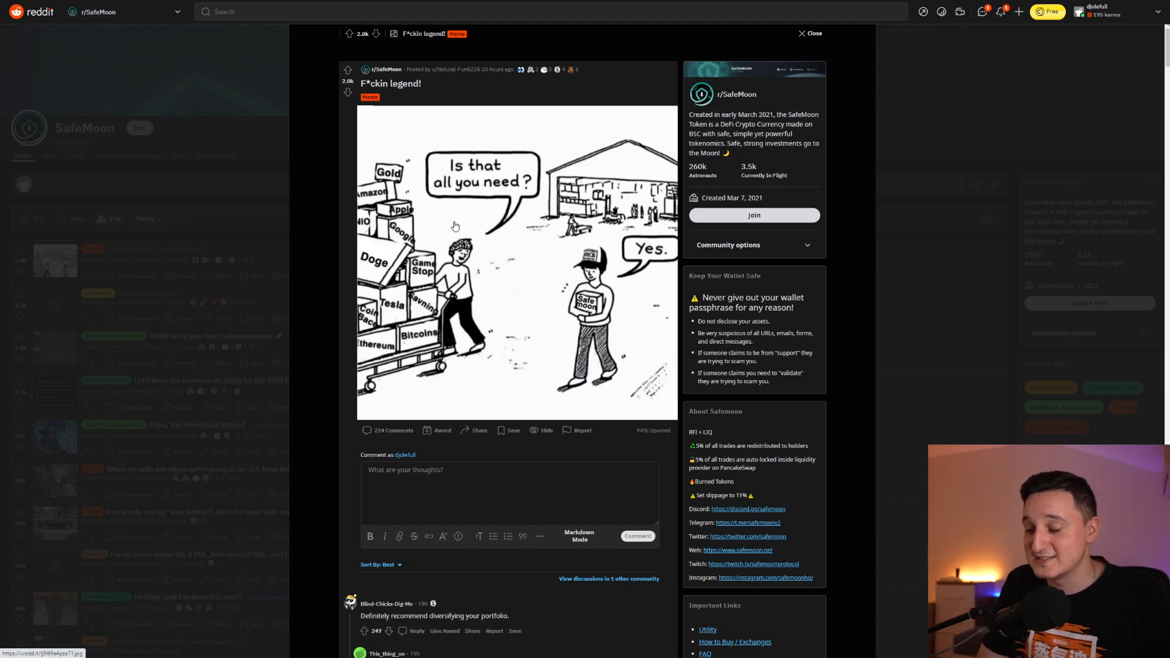
{"action": "mouse_move", "coordinate": [534, 287]}
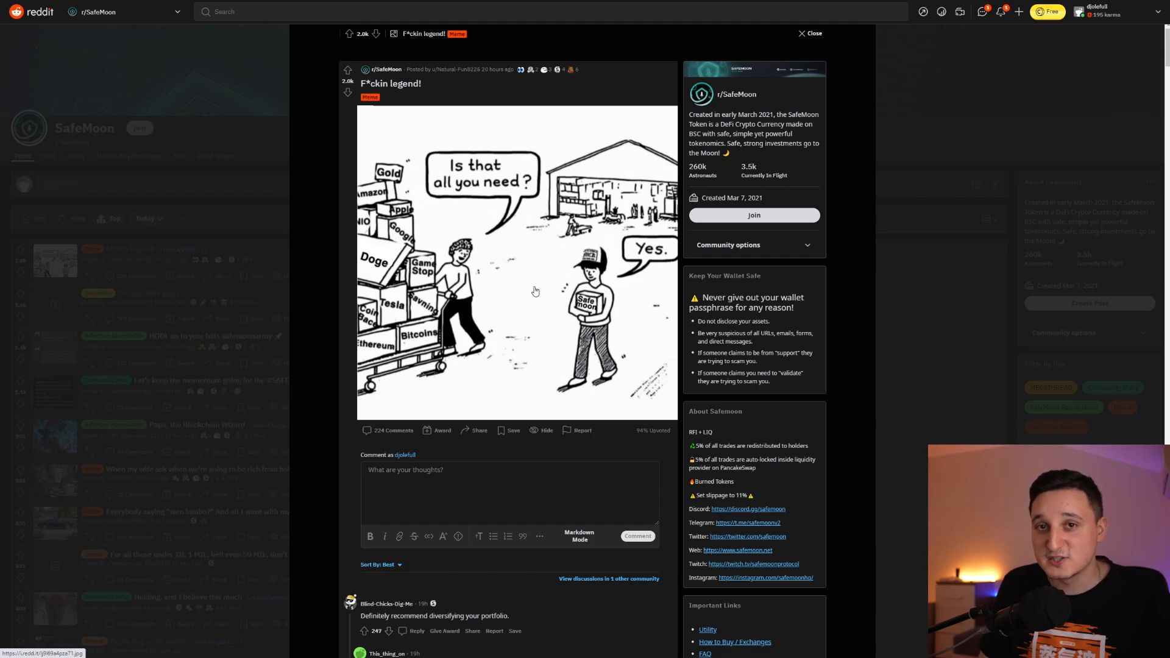
{"action": "left_click", "coordinate": [812, 33]}
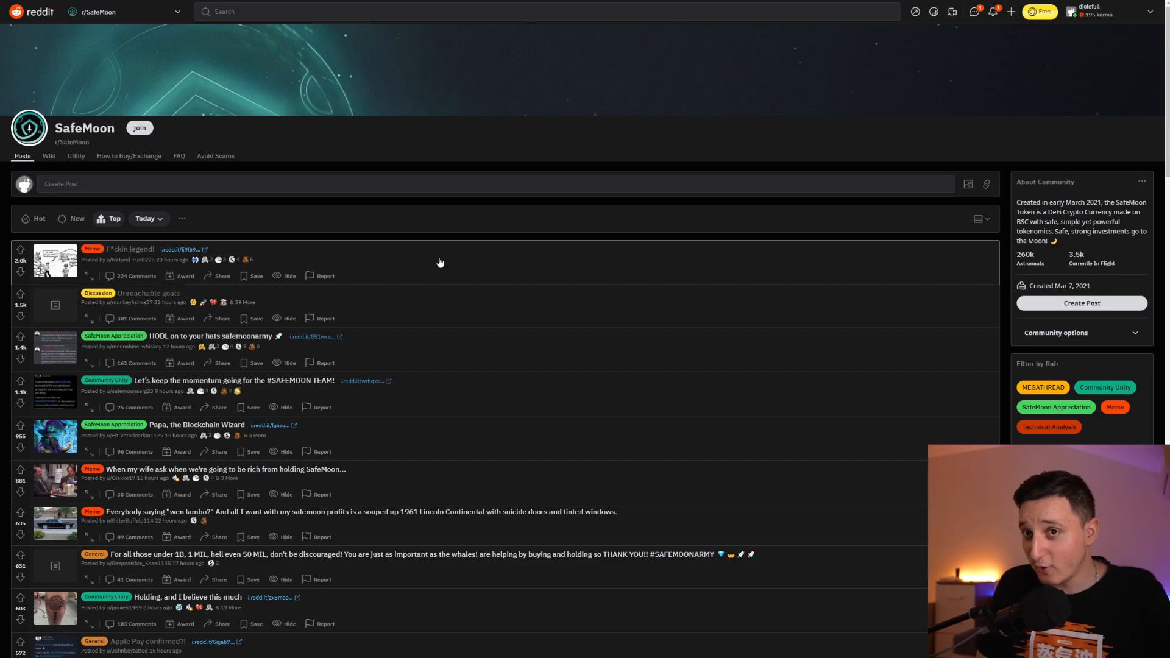
View the 'Papa, the Blockchain Wizard' post and scroll into its comments.
{"action": "scroll", "scroll_direction": "down", "scroll_amount": 3}
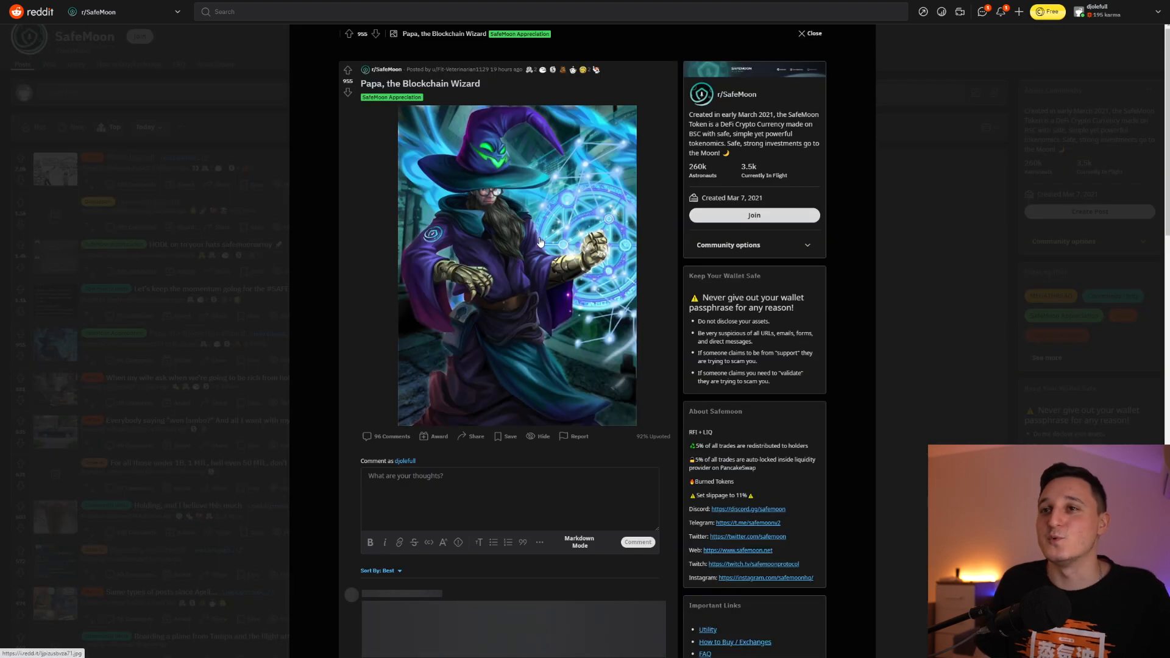
{"action": "left_click", "coordinate": [347, 71]}
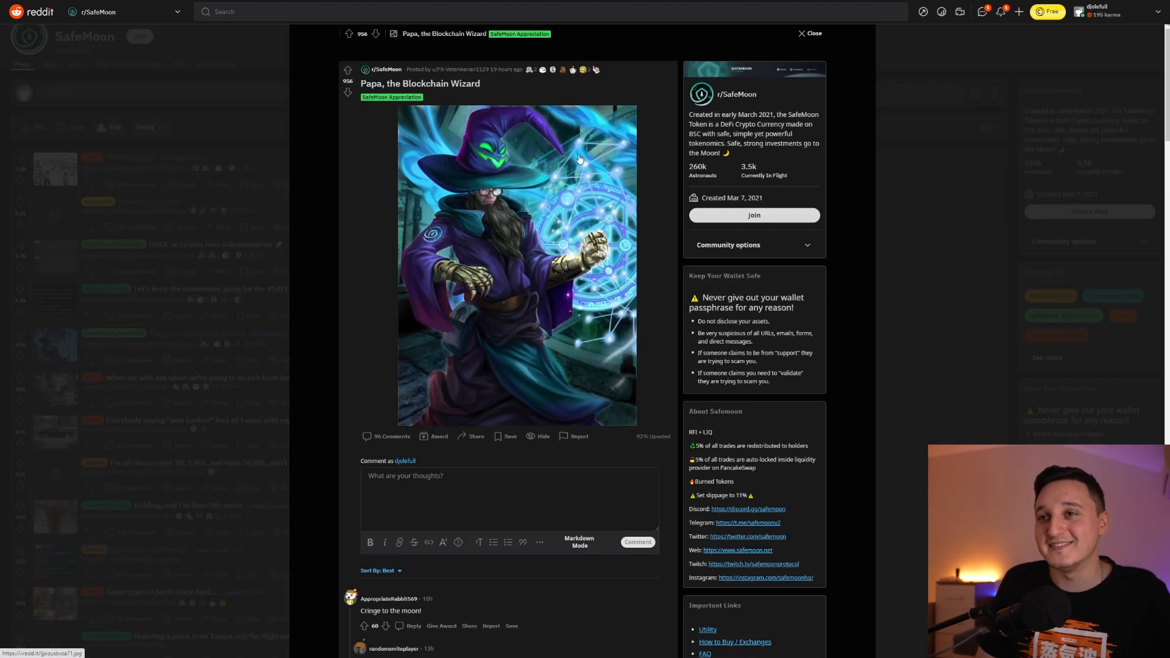
{"action": "scroll", "scroll_direction": "down", "scroll_amount": 3}
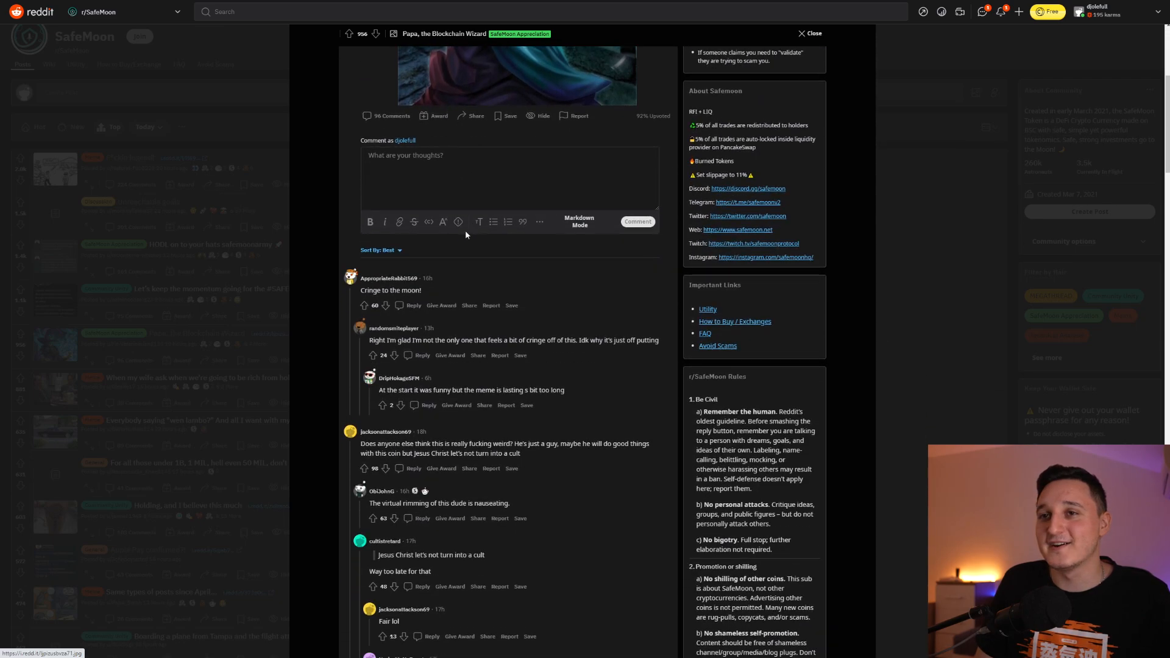
{"action": "mouse_move", "coordinate": [534, 263]}
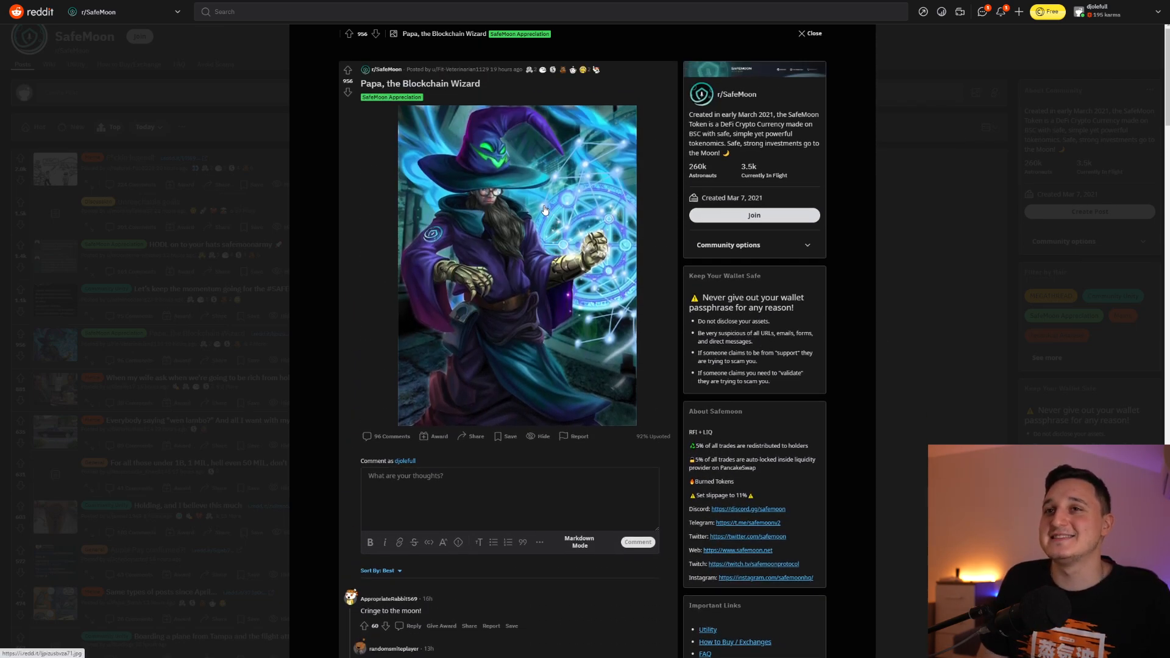
{"action": "mouse_move", "coordinate": [564, 261]}
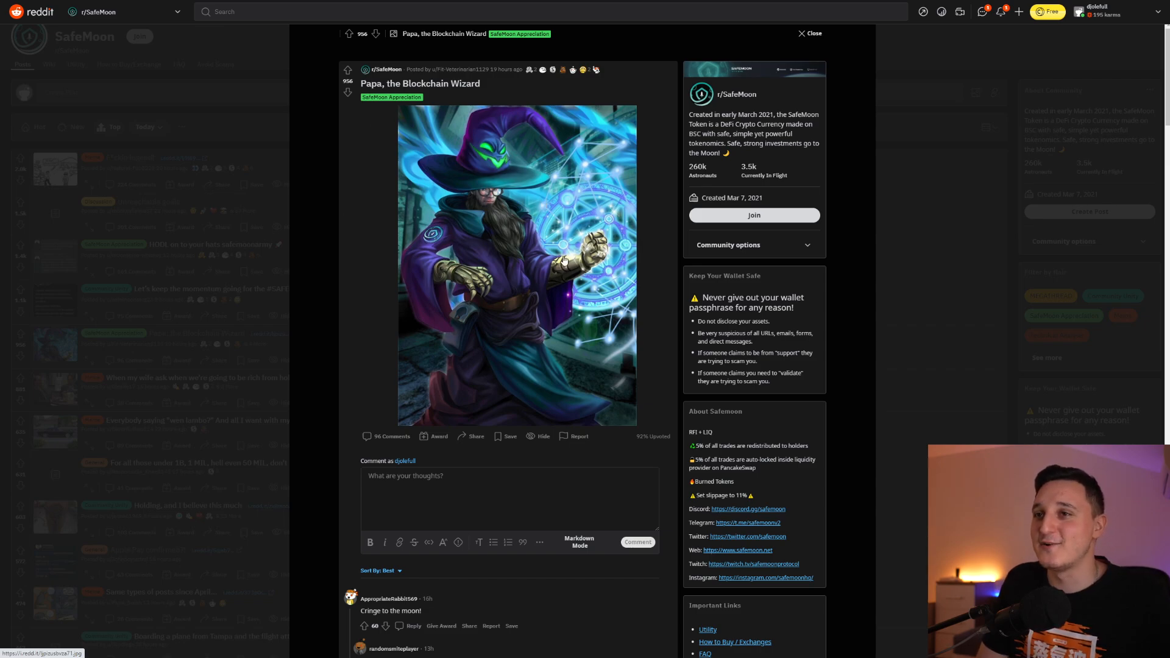
{"action": "mouse_move", "coordinate": [217, 217]}
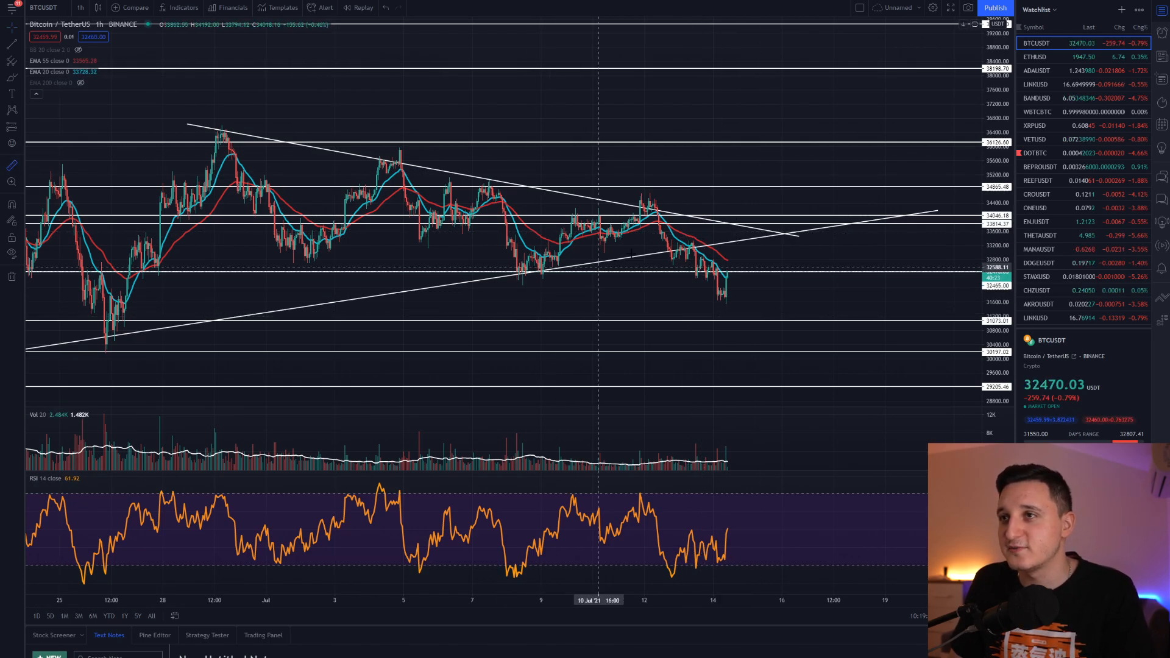
Draw a projected downward Bitcoin price path on the BTCUSDT 1h chart.
{"action": "left_click_drag", "start_coordinate": [653, 197], "coordinate": [730, 313]}
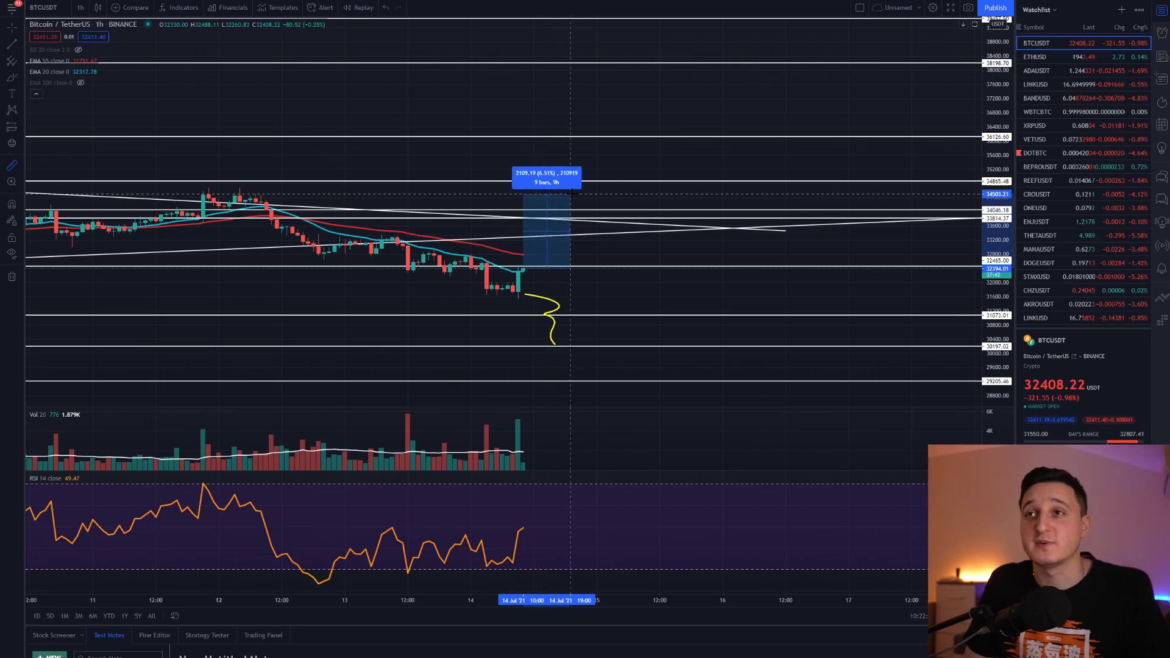
{"action": "mouse_move", "coordinate": [520, 453]}
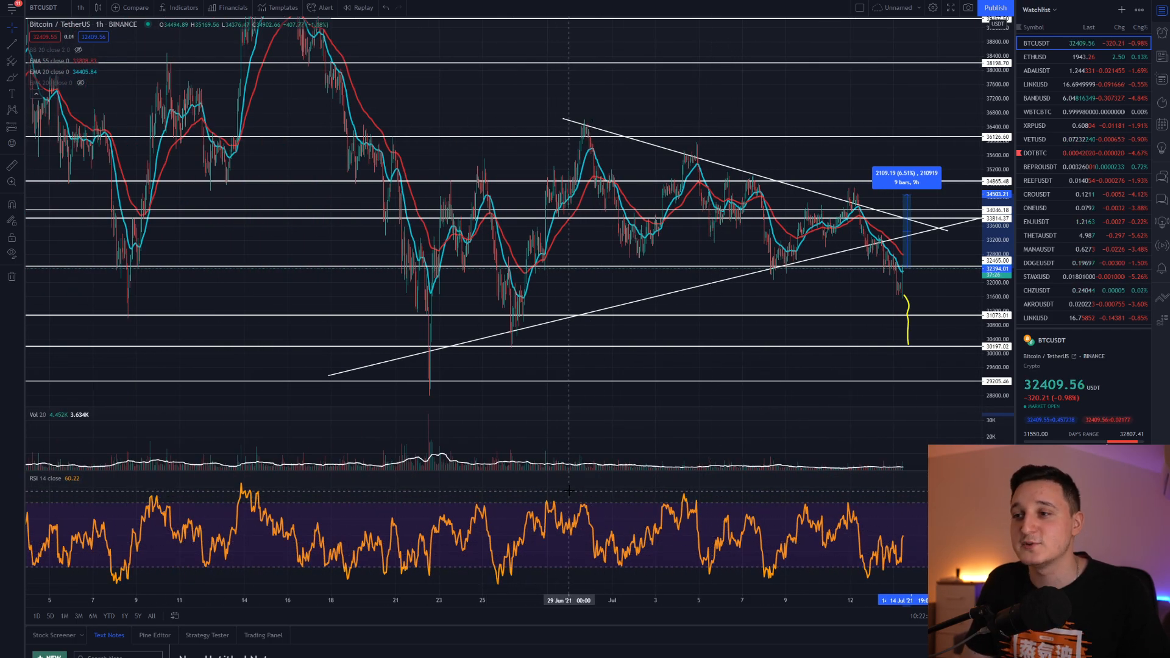
{"action": "mouse_move", "coordinate": [709, 499]}
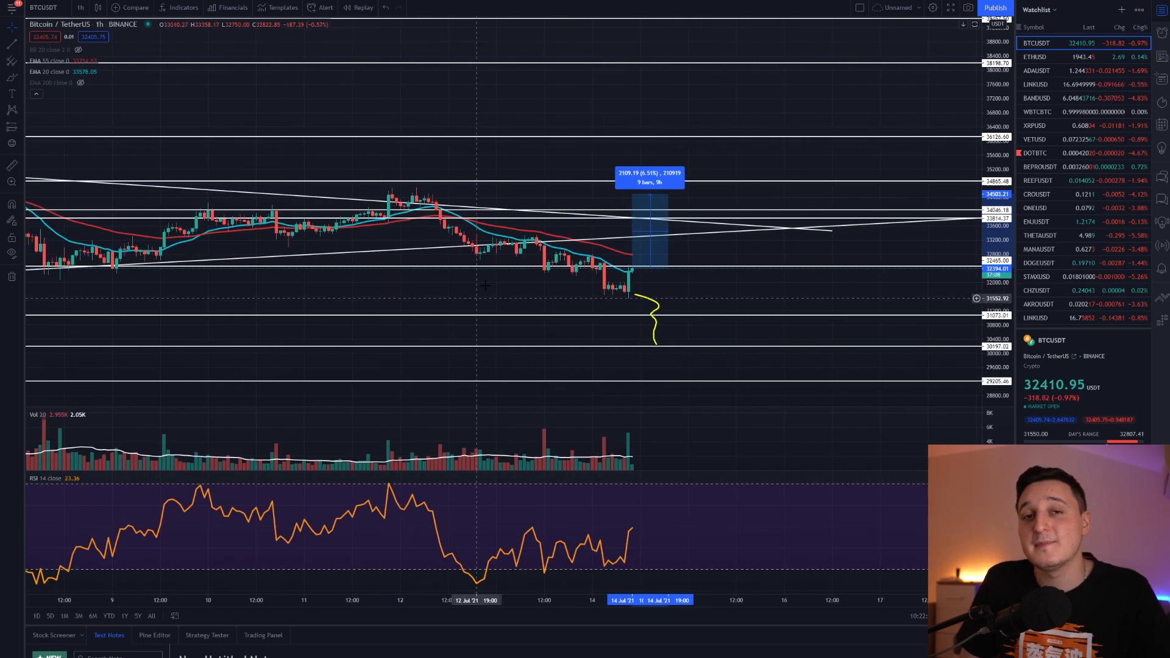
{"action": "mouse_move", "coordinate": [257, 142]}
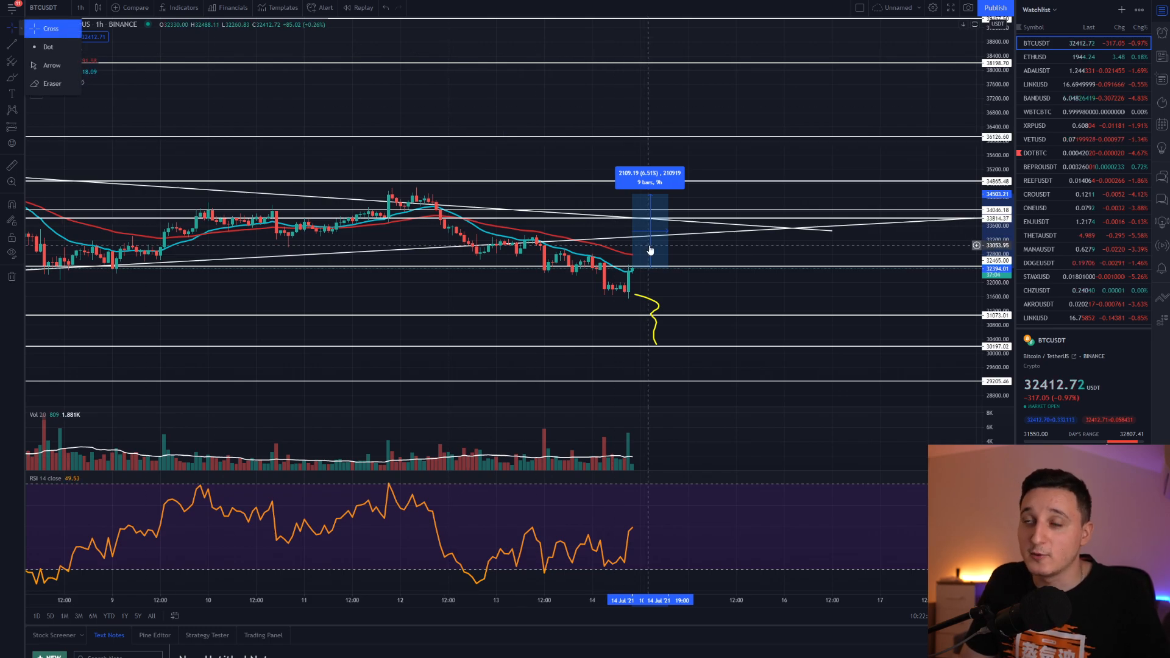
{"action": "mouse_move", "coordinate": [727, 248]}
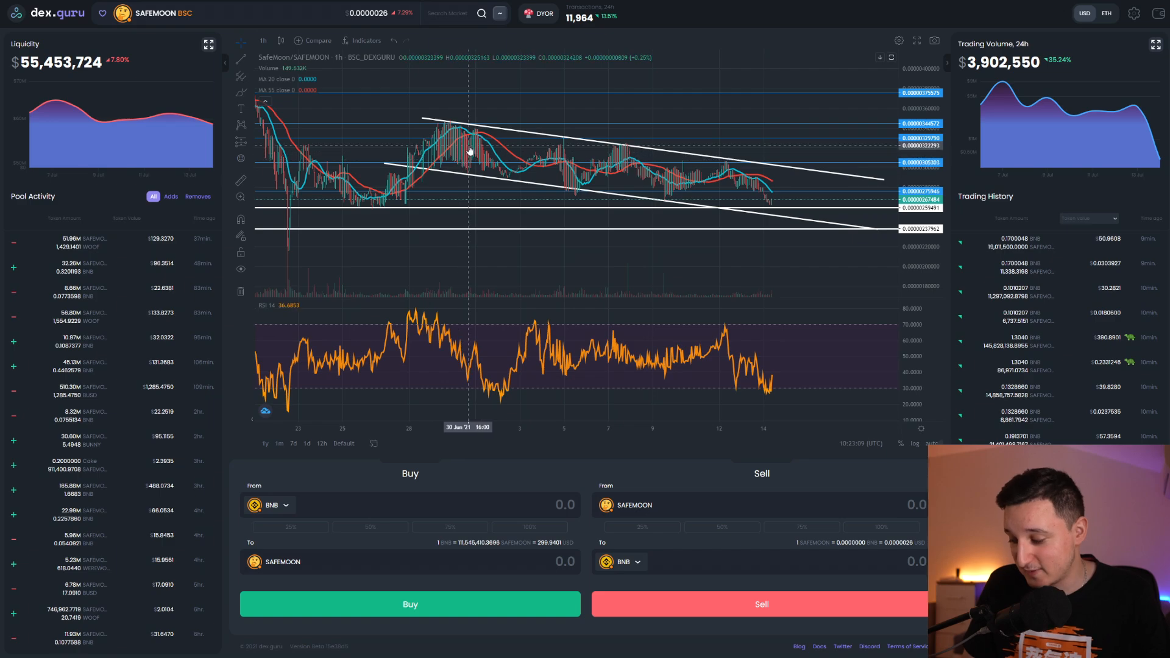
{"action": "mouse_move", "coordinate": [797, 158]}
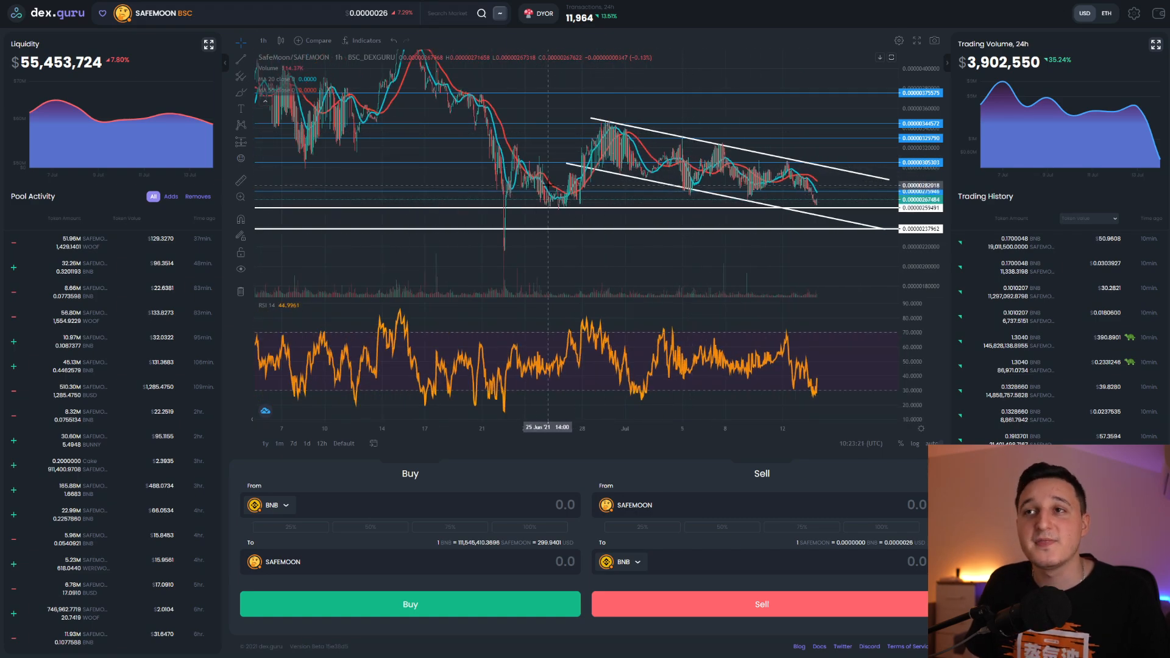
{"action": "mouse_move", "coordinate": [559, 183]}
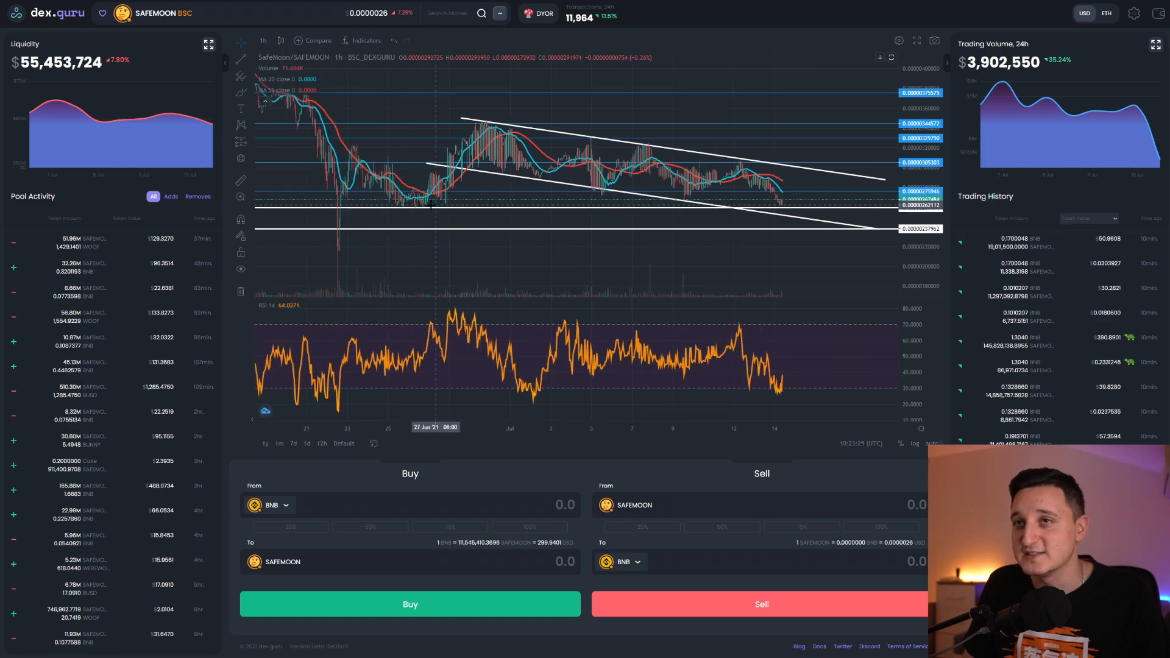
{"action": "mouse_move", "coordinate": [809, 205]}
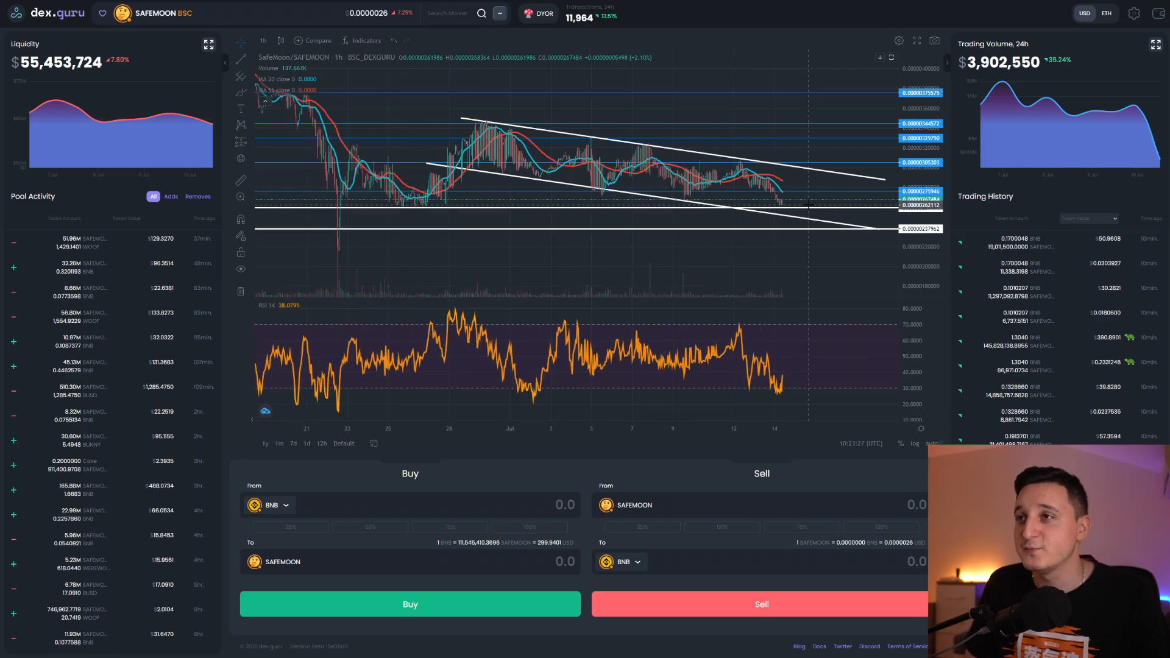
{"action": "mouse_move", "coordinate": [632, 205]}
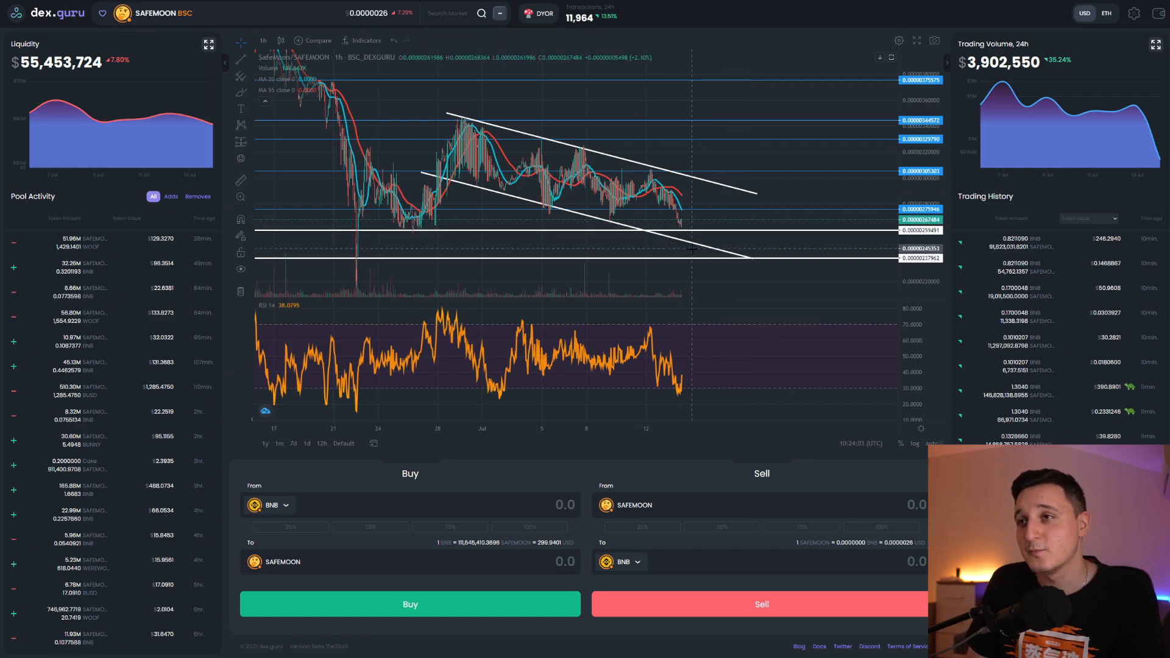
{"action": "mouse_move", "coordinate": [680, 223]}
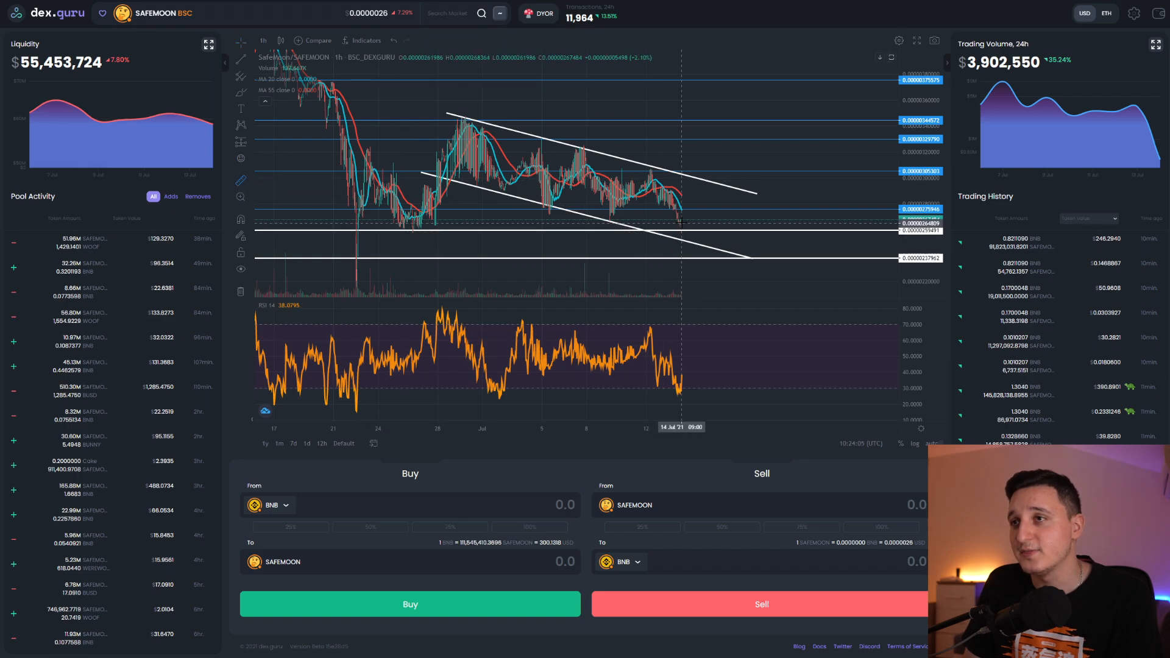
{"action": "mouse_move", "coordinate": [686, 246]}
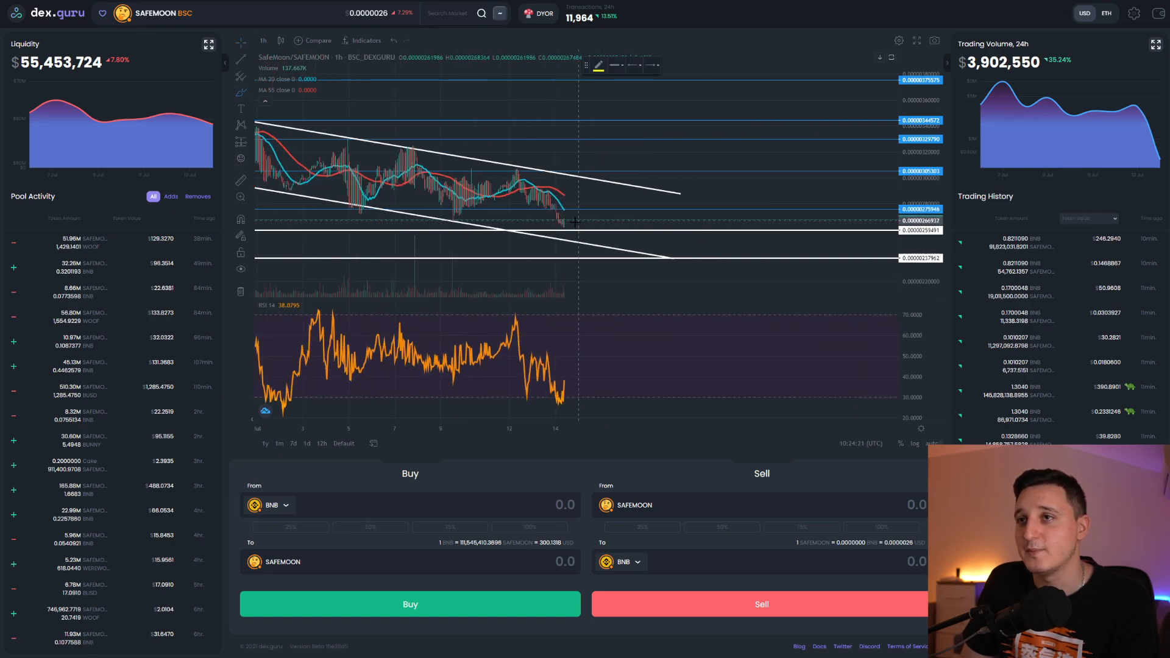
Draw a yellow wavy path from the last candle down to the lower support line and back up.
{"action": "left_click_drag", "start_coordinate": [556, 217], "coordinate": [660, 257]}
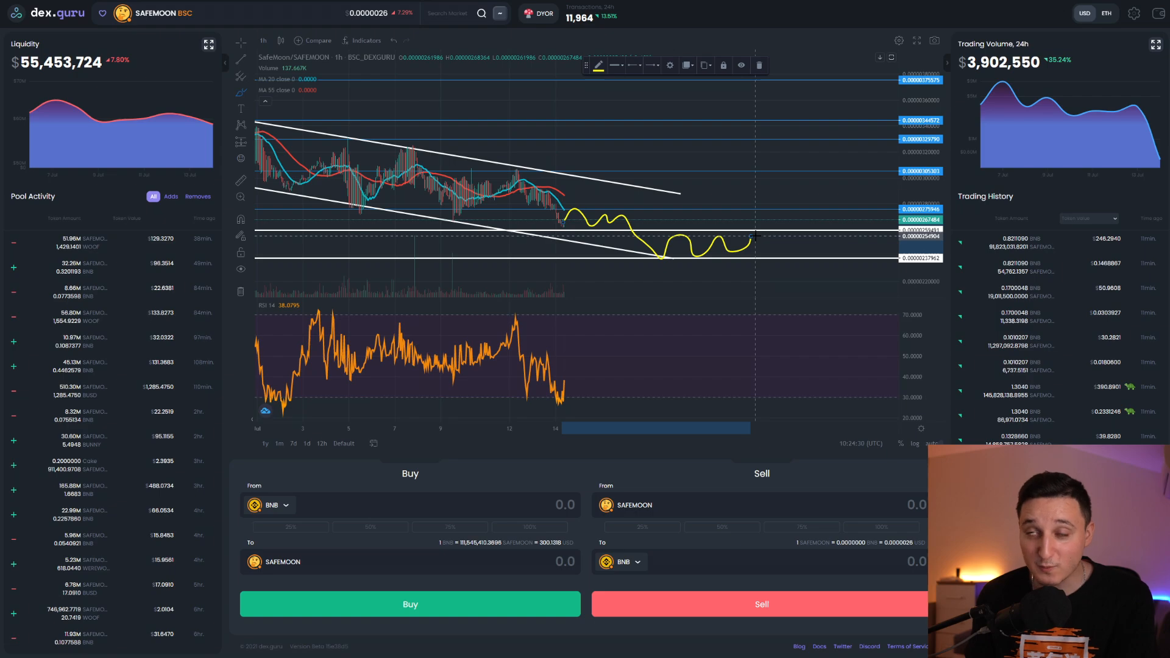
{"action": "mouse_move", "coordinate": [639, 208]}
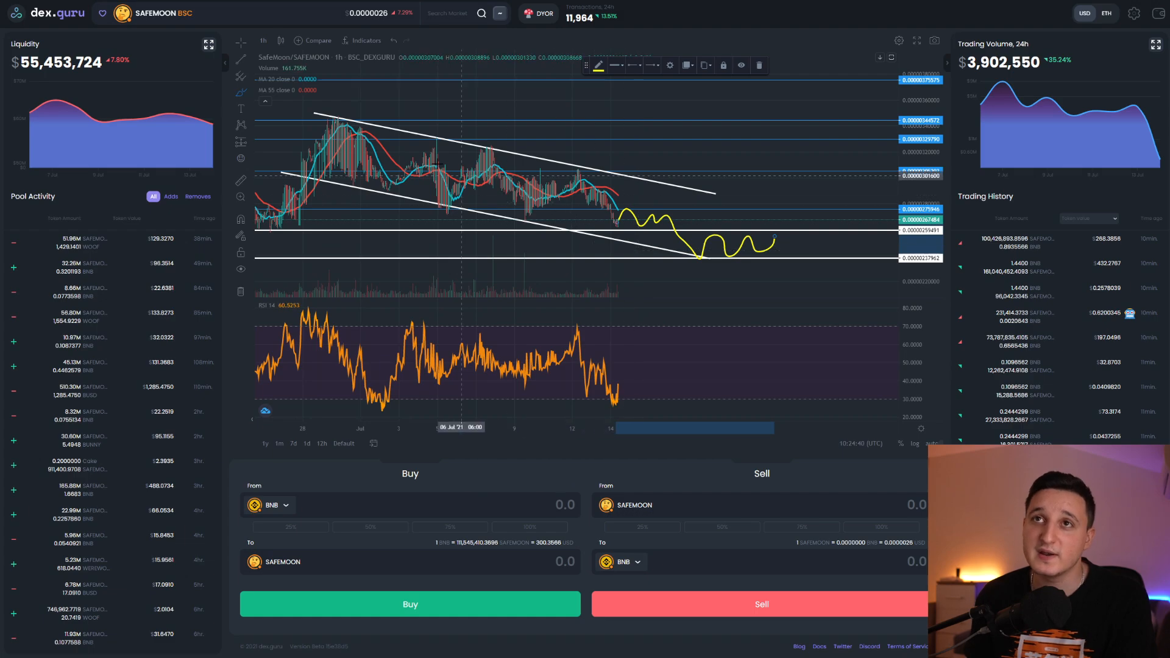
{"action": "mouse_move", "coordinate": [766, 191]}
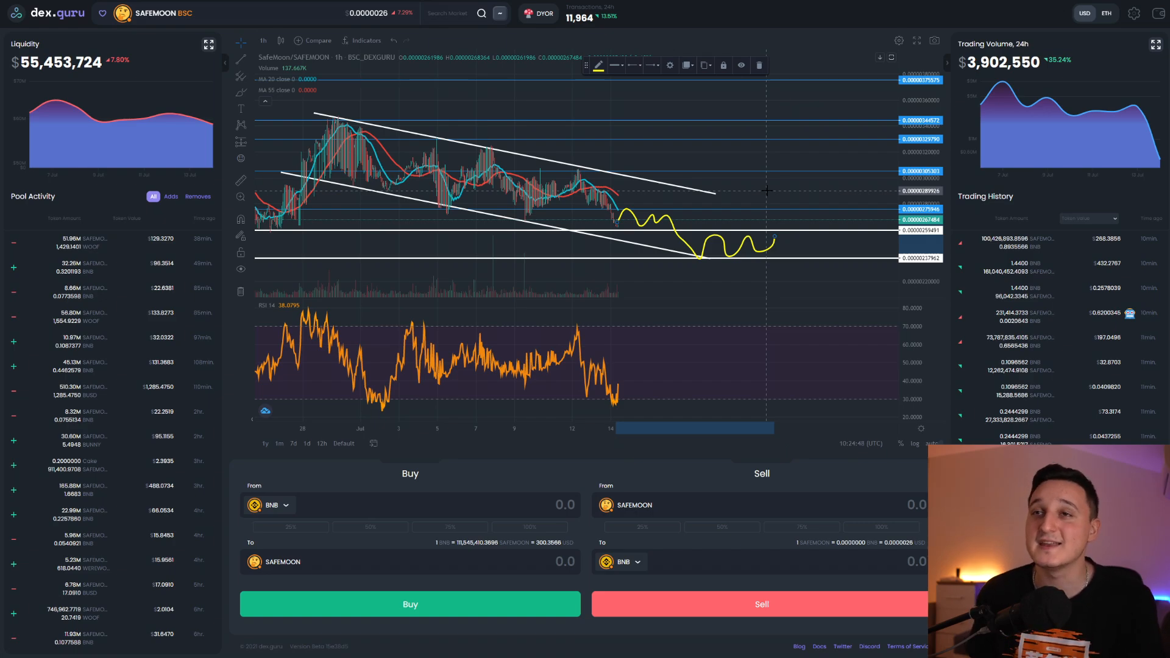
{"action": "mouse_move", "coordinate": [710, 157]}
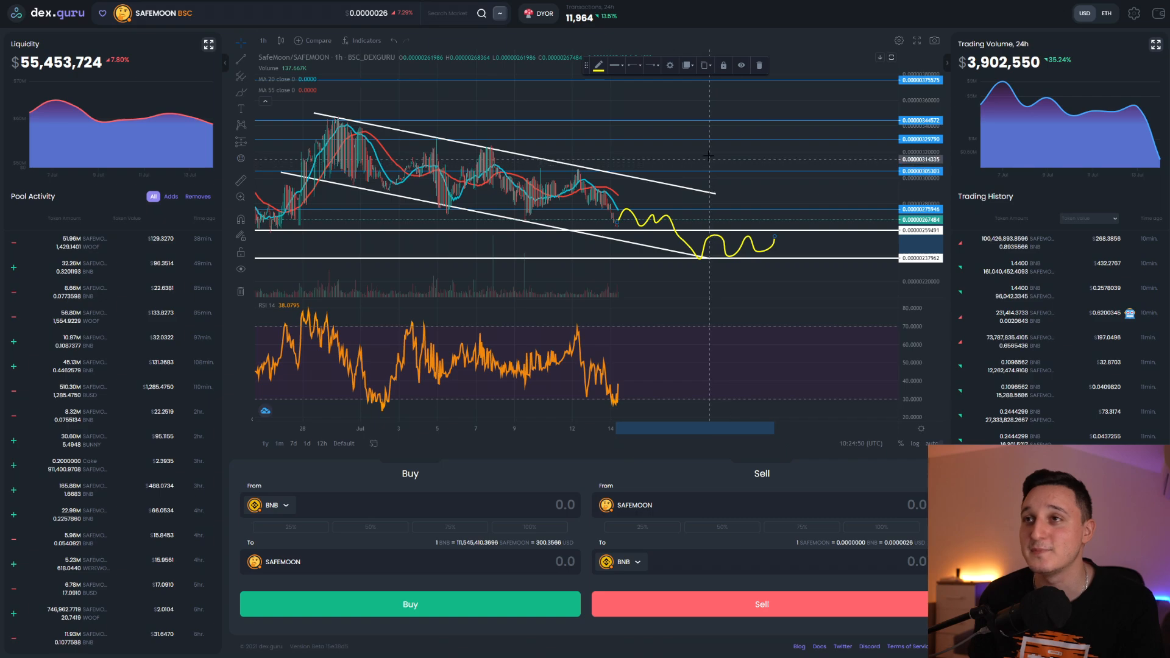